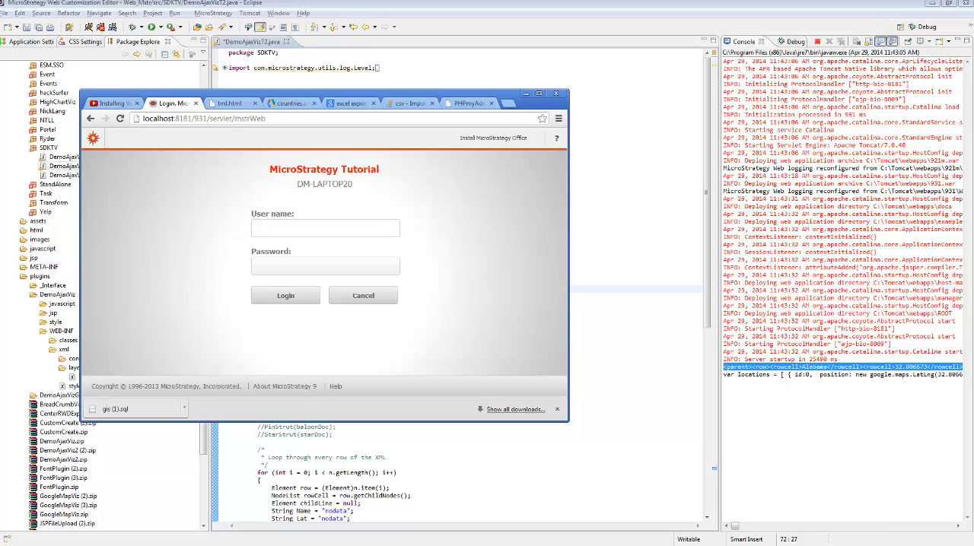
Step: Focus the login User name field, then bring up the StatesLatLong.xlsx workbook
click(325, 228)
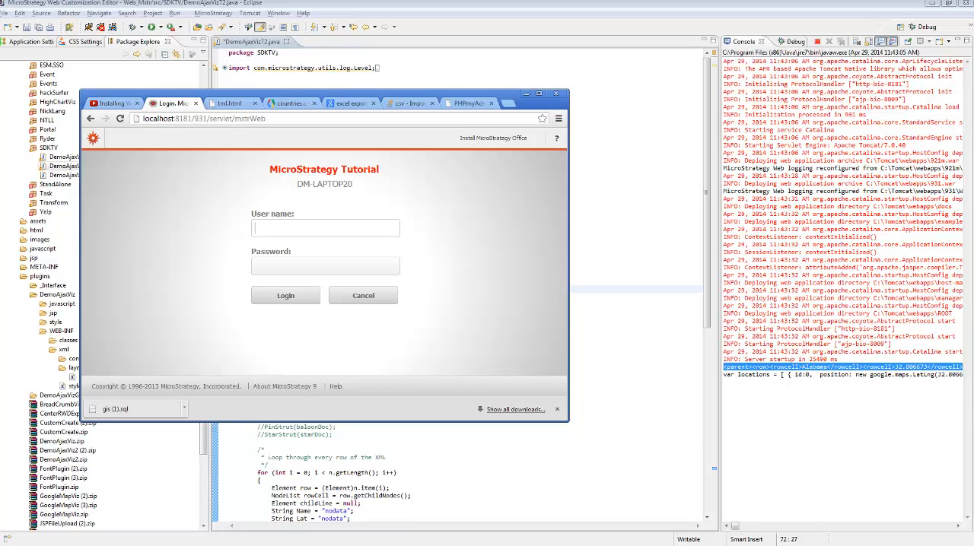
click(325, 227)
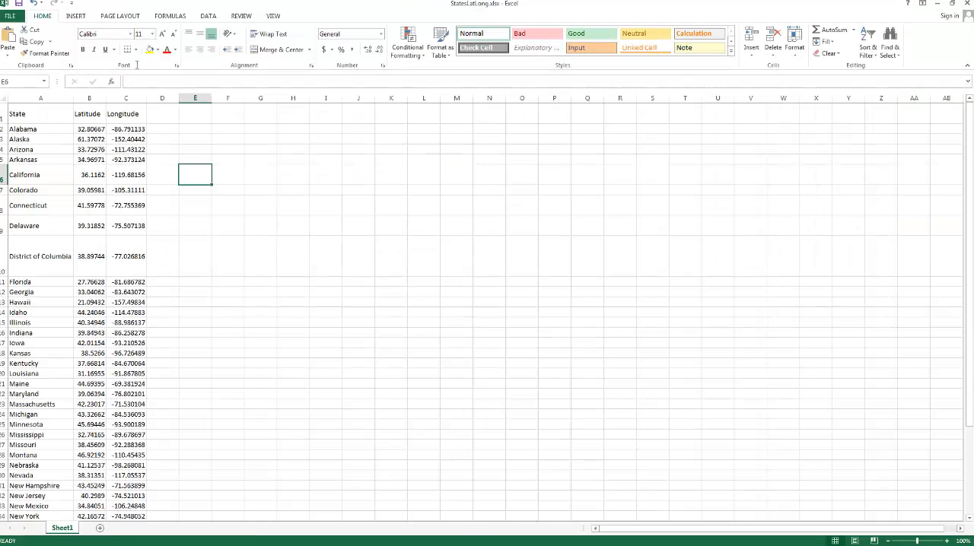
Step: Select the State, Latitude and Longitude columns A–C, then return to the login page
click(41, 97)
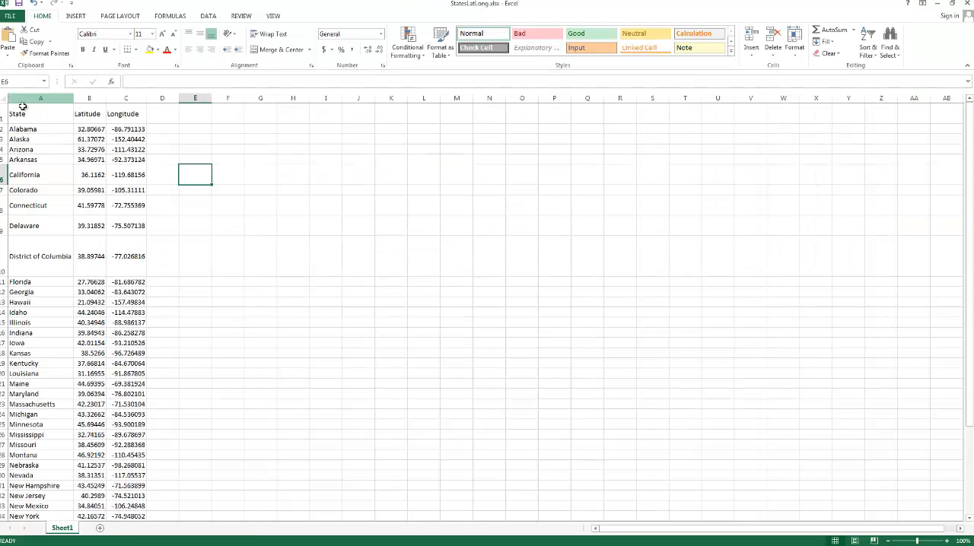
click(41, 97)
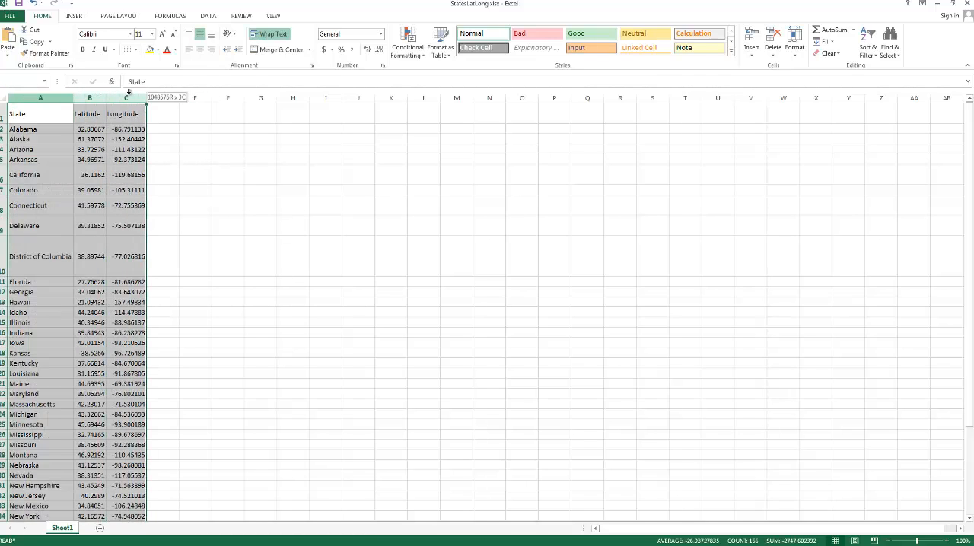
click(162, 114)
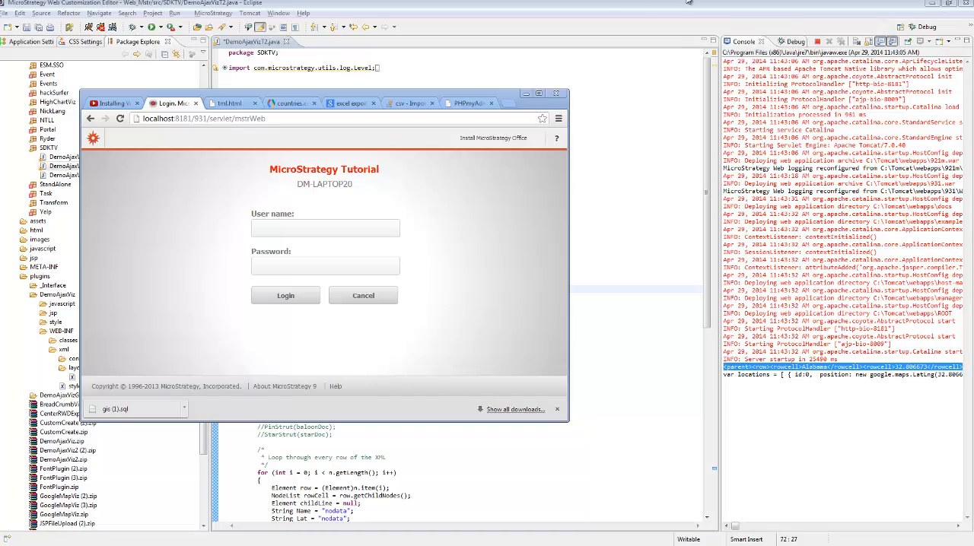
Step: Log in as administrator and run the GoogleMapDemo report from My Reports
click(325, 228)
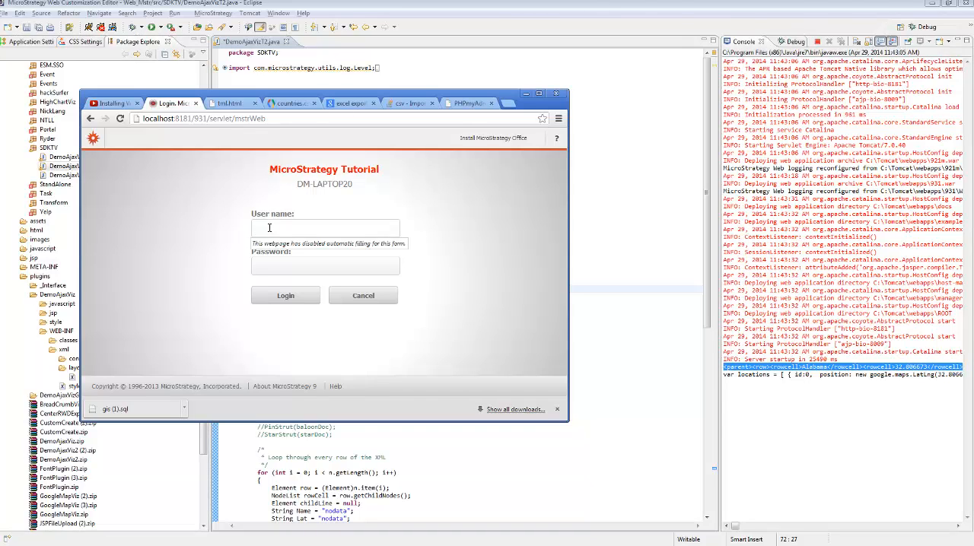
text(administrator)
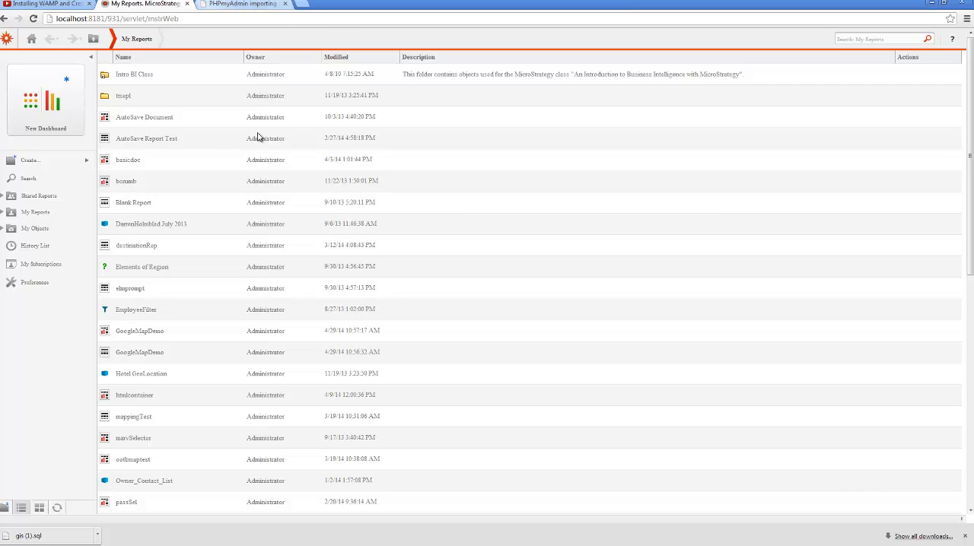
click(140, 351)
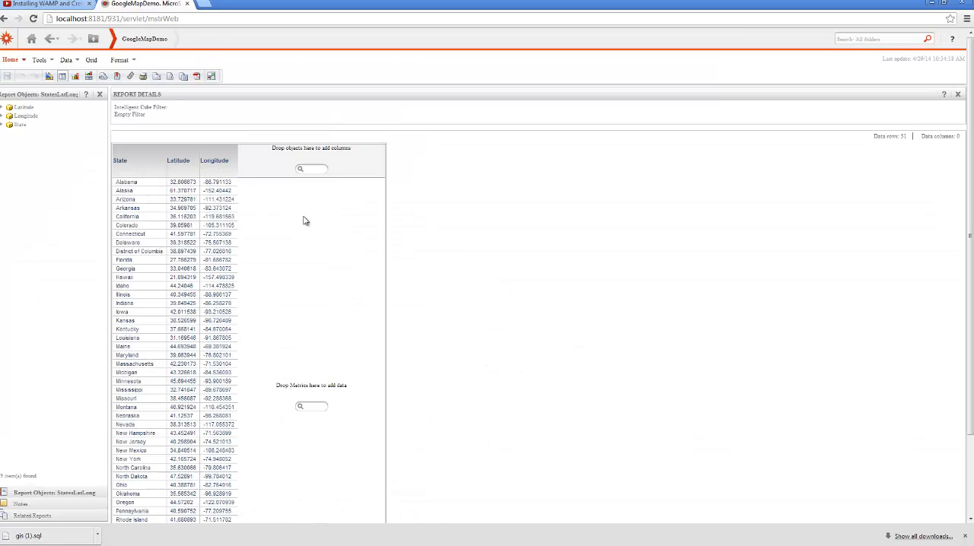
mouse_move(126, 181)
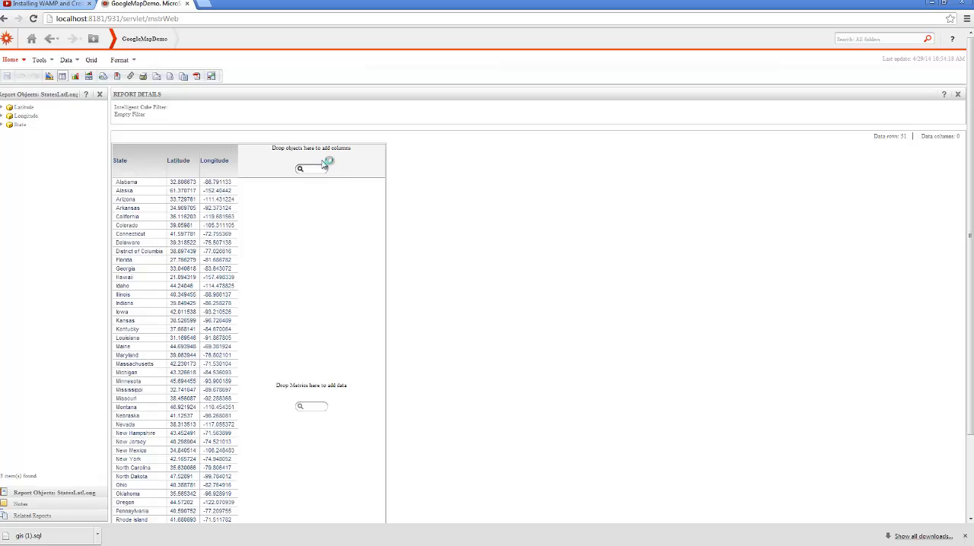
mouse_move(323, 164)
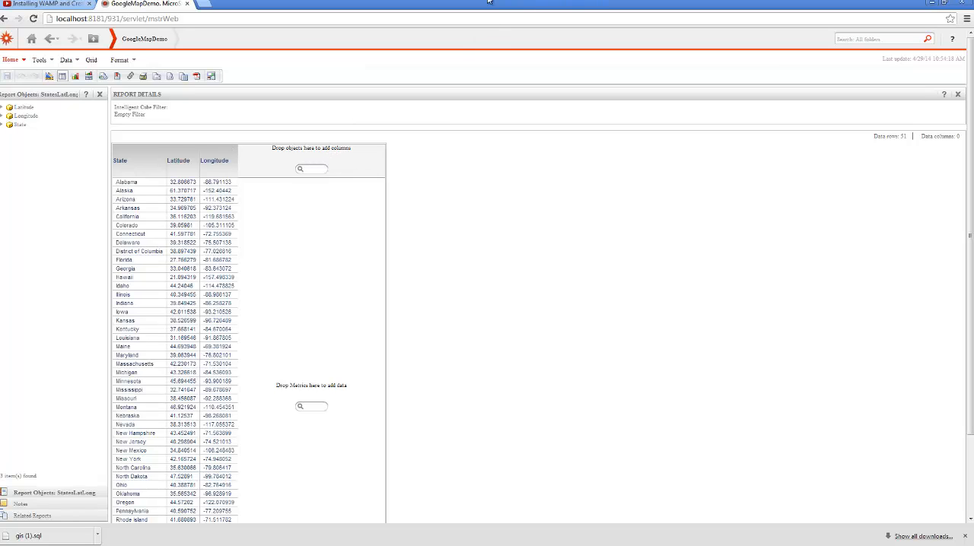
mouse_move(299, 241)
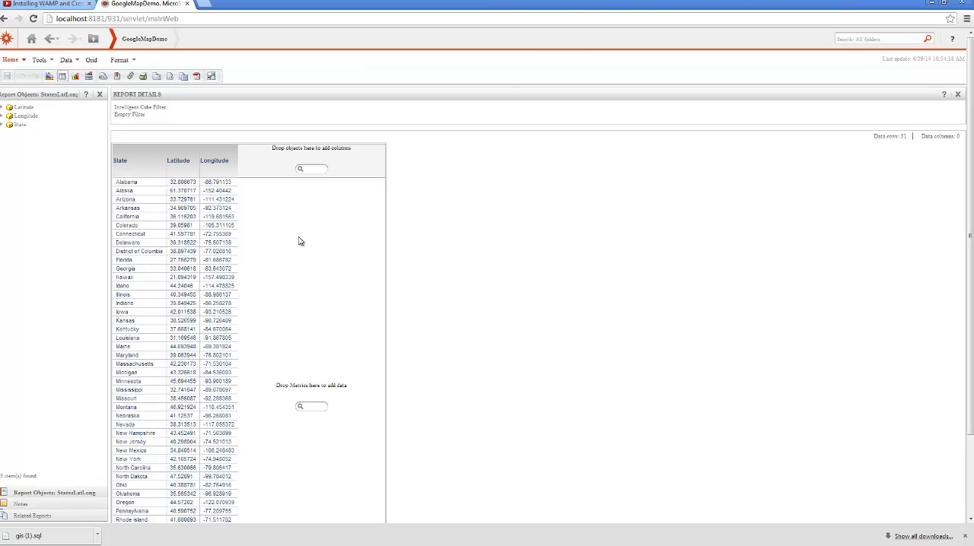
mouse_move(324, 266)
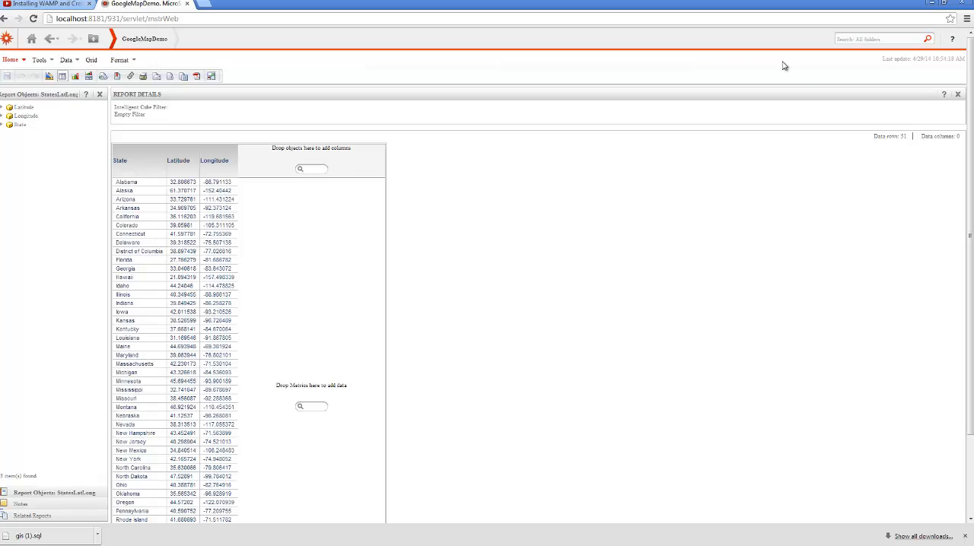
mouse_move(930, 3)
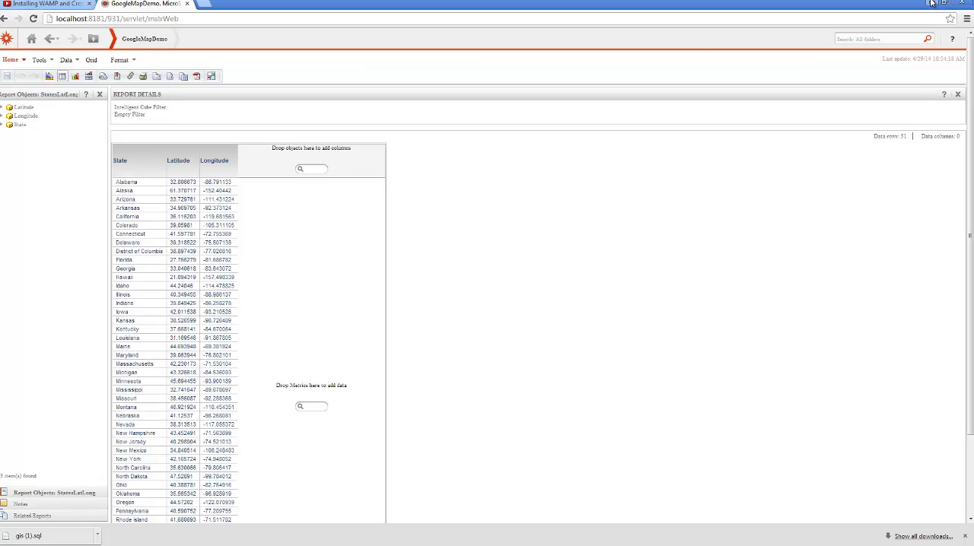
mouse_move(943, 8)
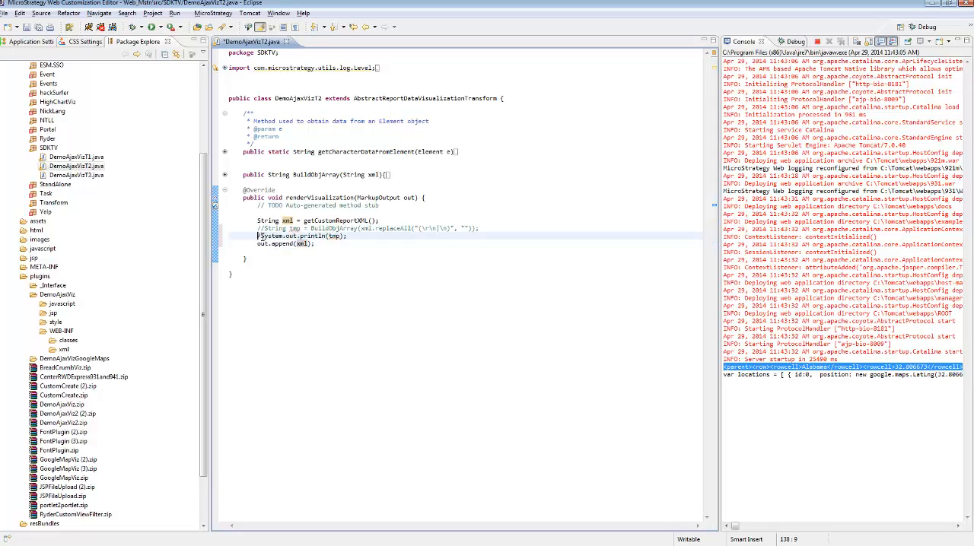
Step: Select tmp in System.out.println(tmp) in DemoAjaxVizT2.java for replacement with xml
double_click(329, 235)
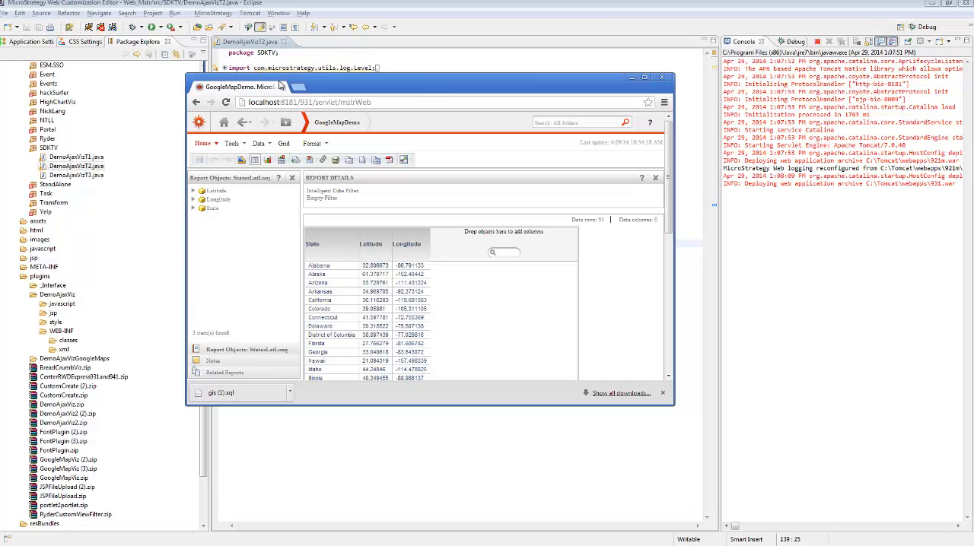
mouse_move(286, 123)
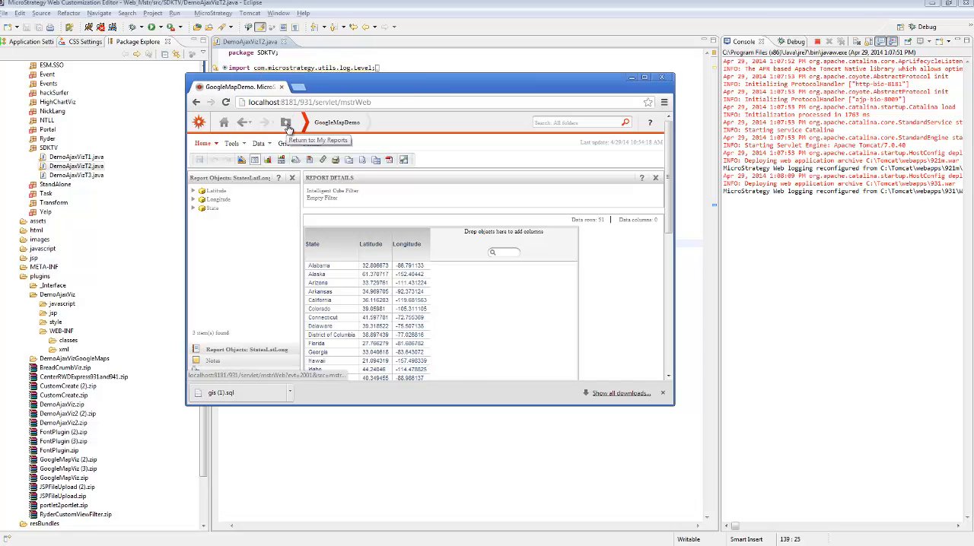
Step: Leave the GoogleMapDemo report for My Reports using the breadcrumb icon
click(285, 123)
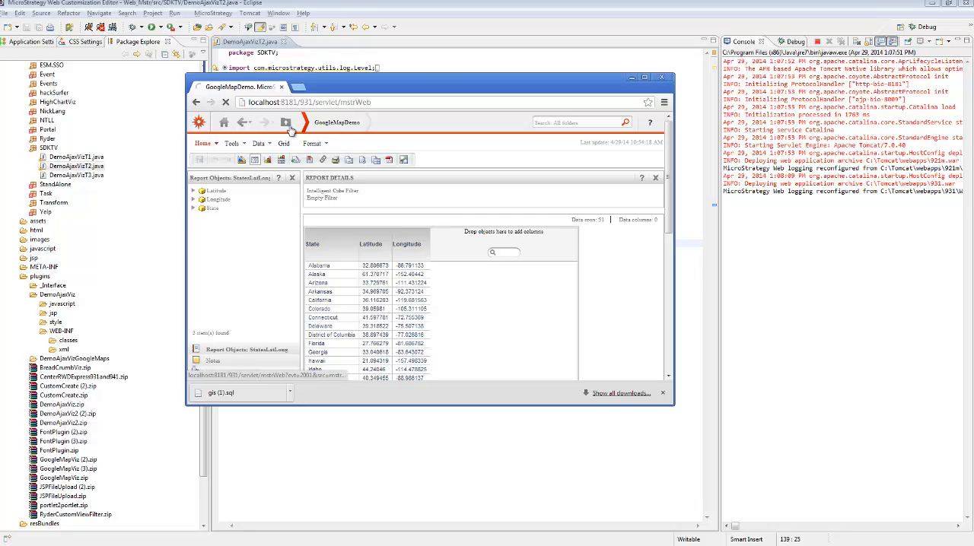
click(285, 123)
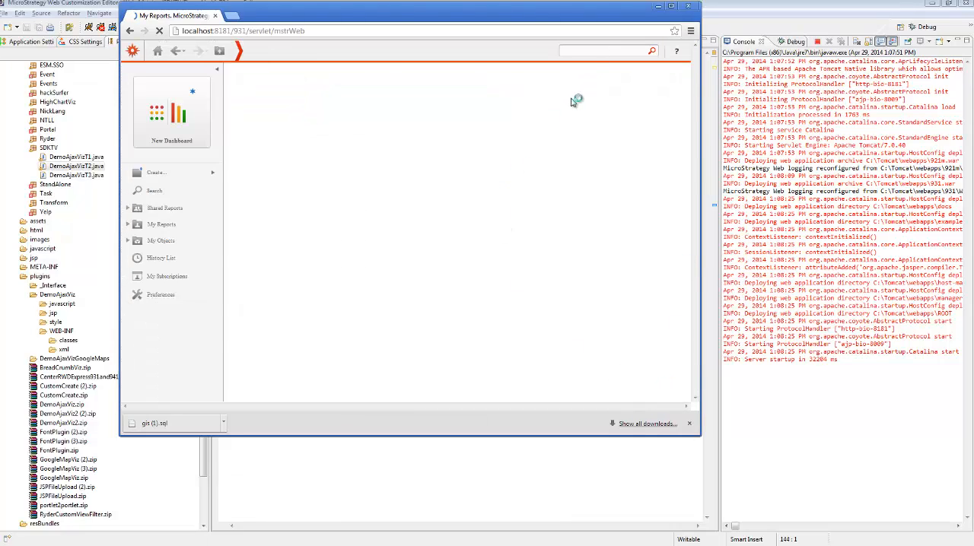
Step: Scroll My Reports and choose Edit from GoogleMapDemo's right-click menu
click(161, 223)
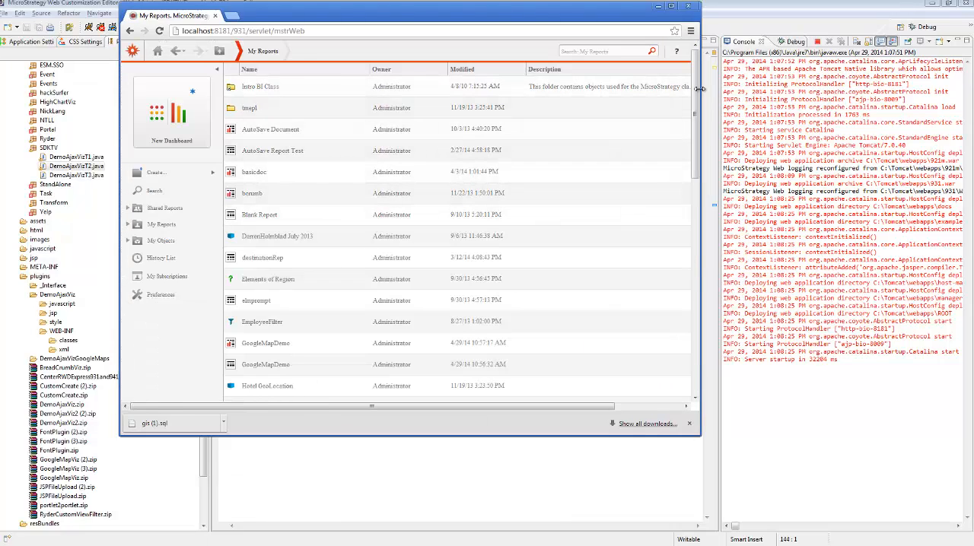
scroll(down, 3)
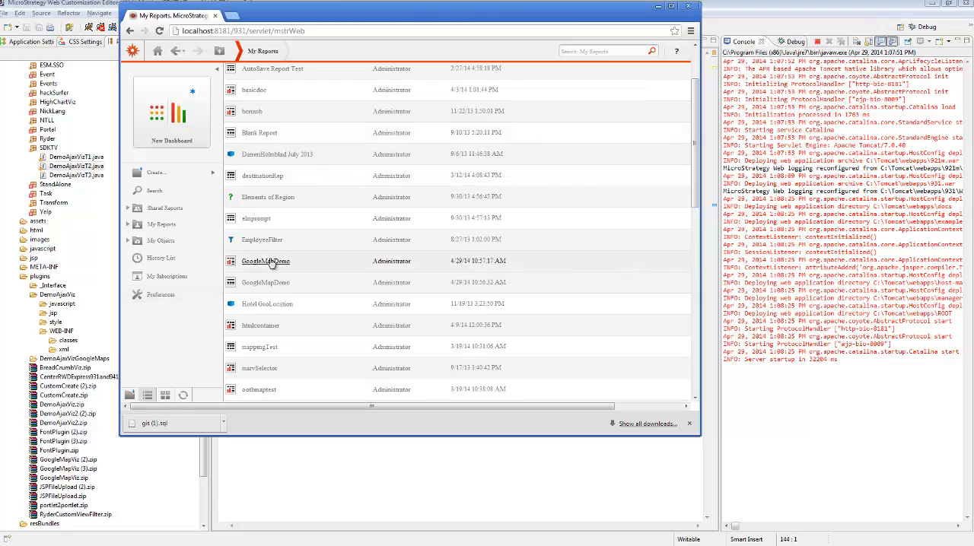
right_click(266, 261)
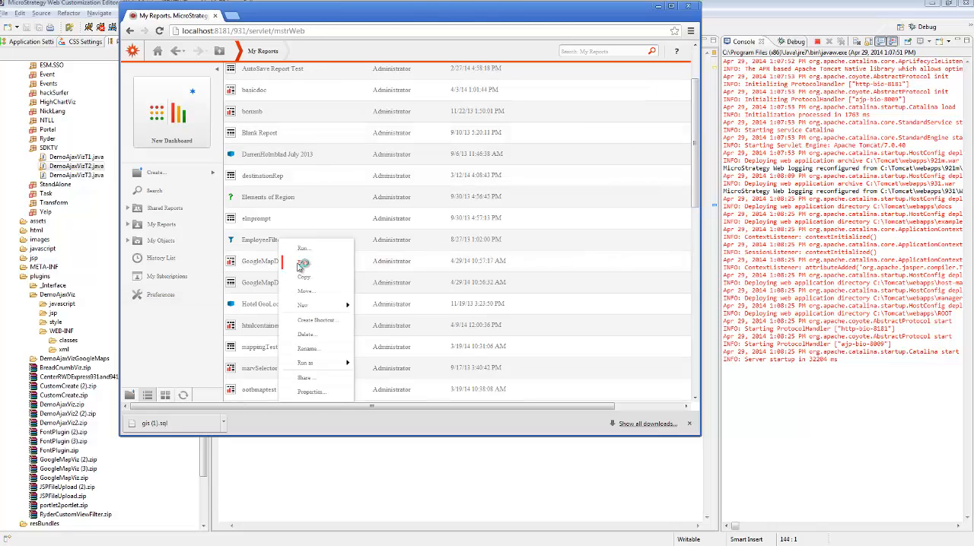
click(304, 261)
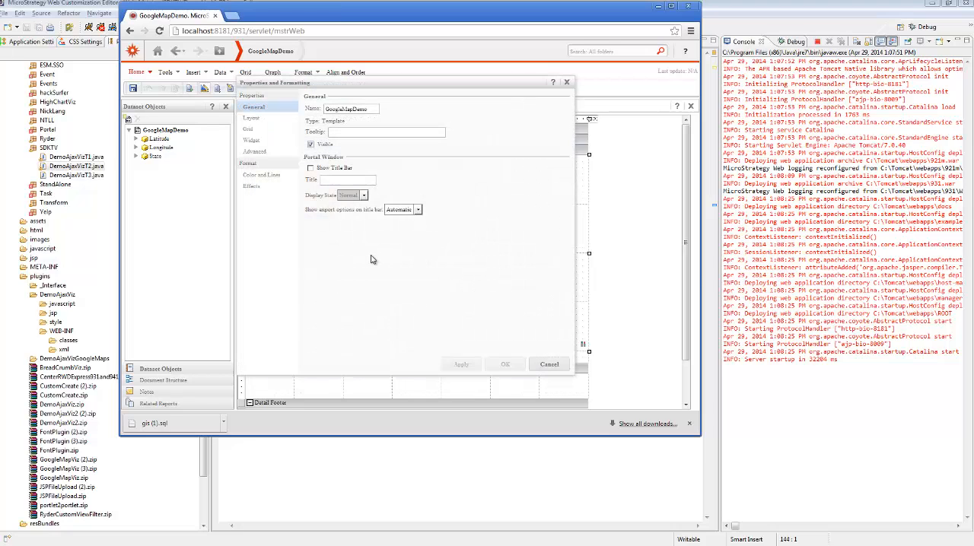
Step: Confirm the grid's DemoT3 widget choice, then expand WEB-INF > xml > layouts in Eclipse
click(254, 151)
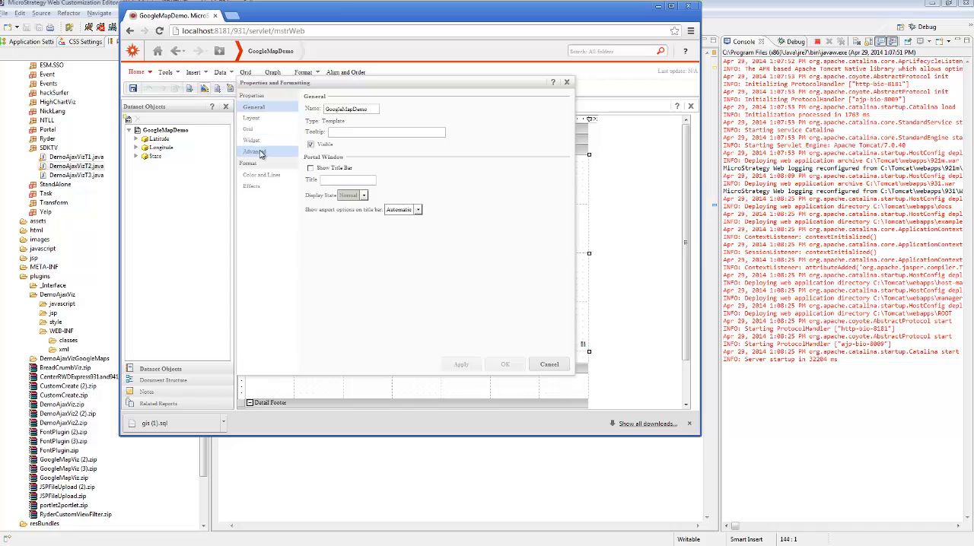
click(252, 141)
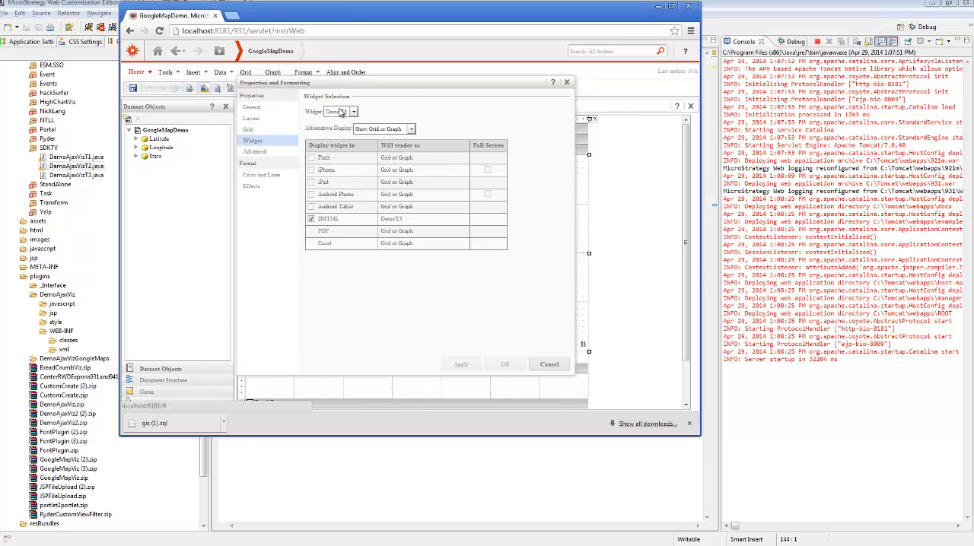
click(353, 112)
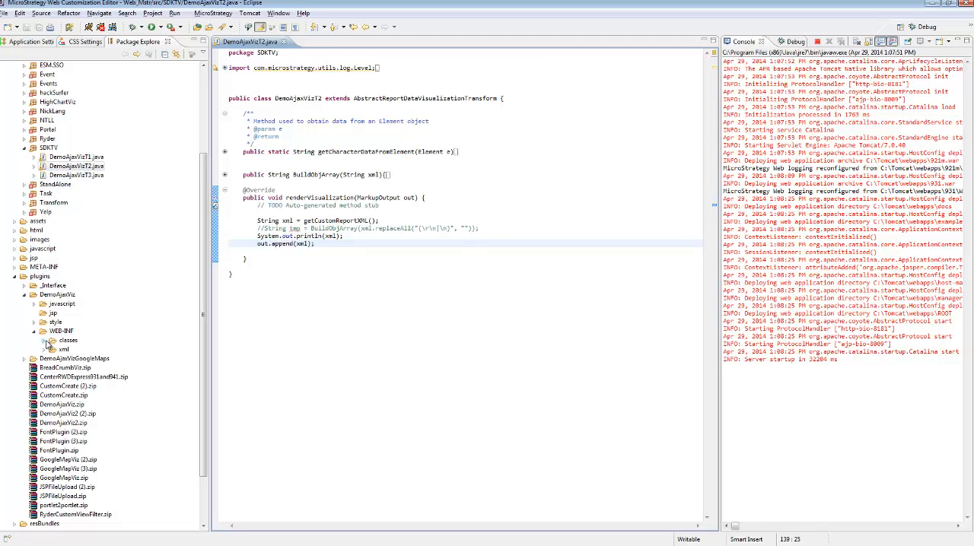
click(57, 349)
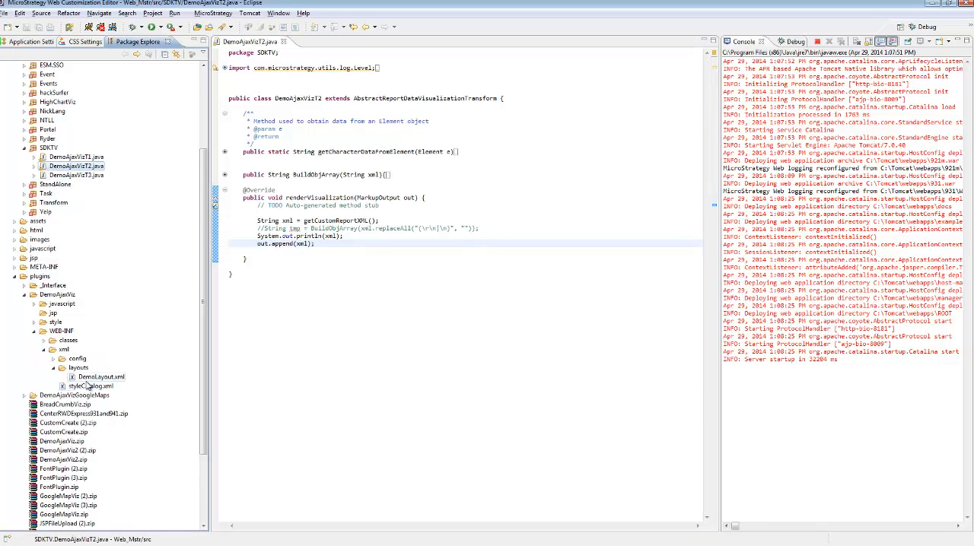
Step: Open DemoLayout.xml, check the report in Chrome, then open DemoAjaxVizT3.java
double_click(102, 376)
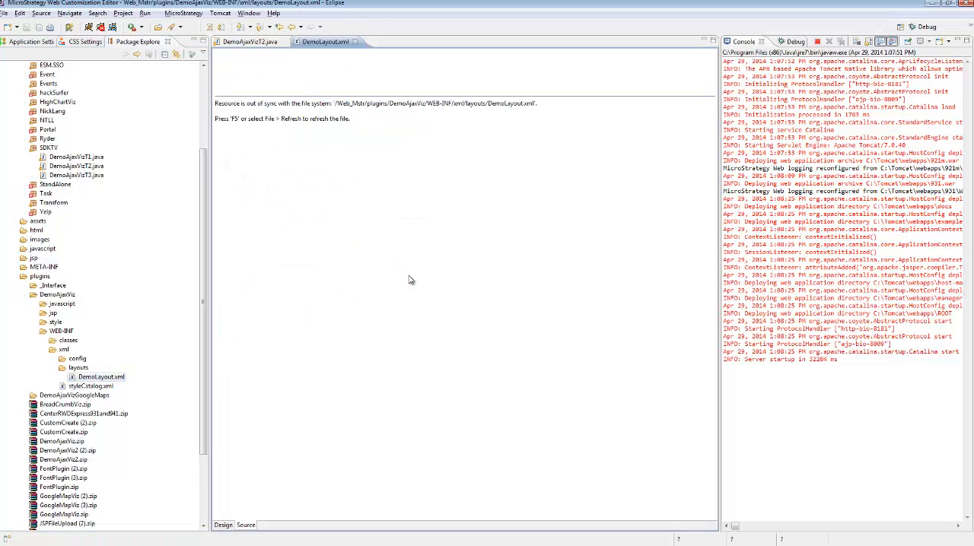
click(248, 41)
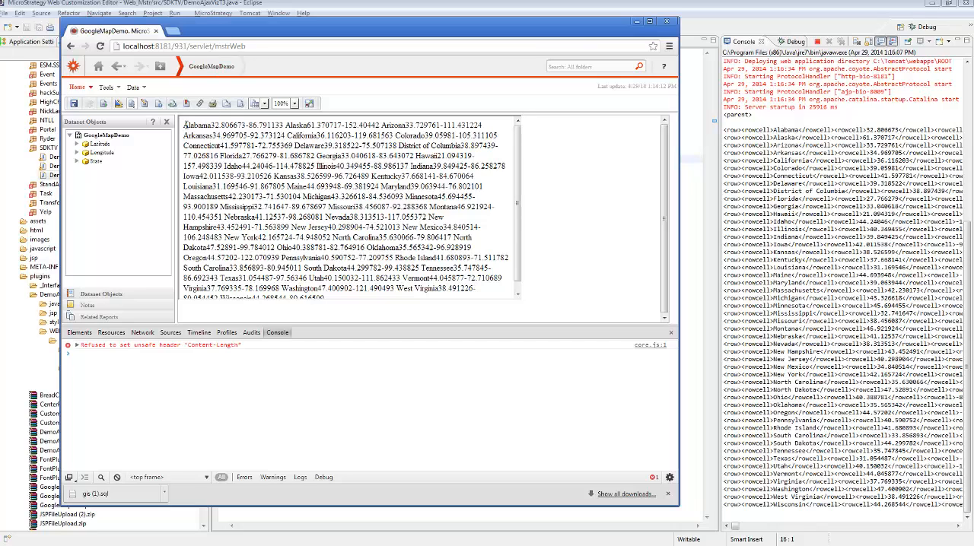
double_click(201, 125)
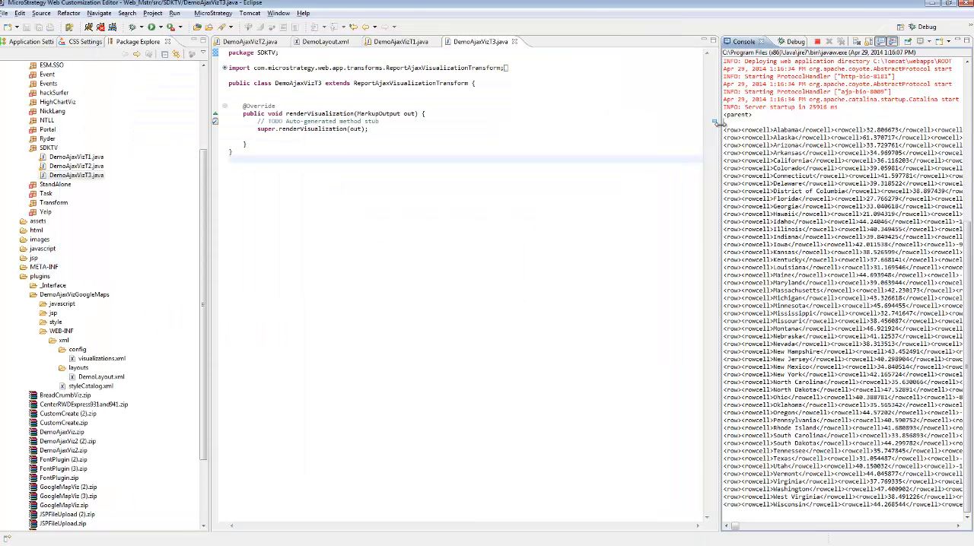
drag(717, 304, 523, 304)
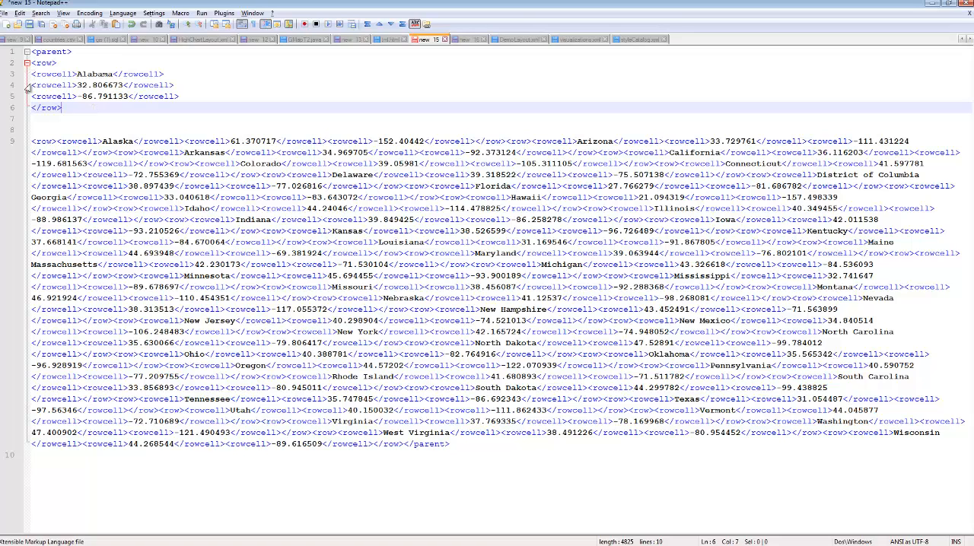
Step: Select Alabama's latitude and longitude rowcell lines in Notepad++, then return to Eclipse
drag(32, 84, 184, 96)
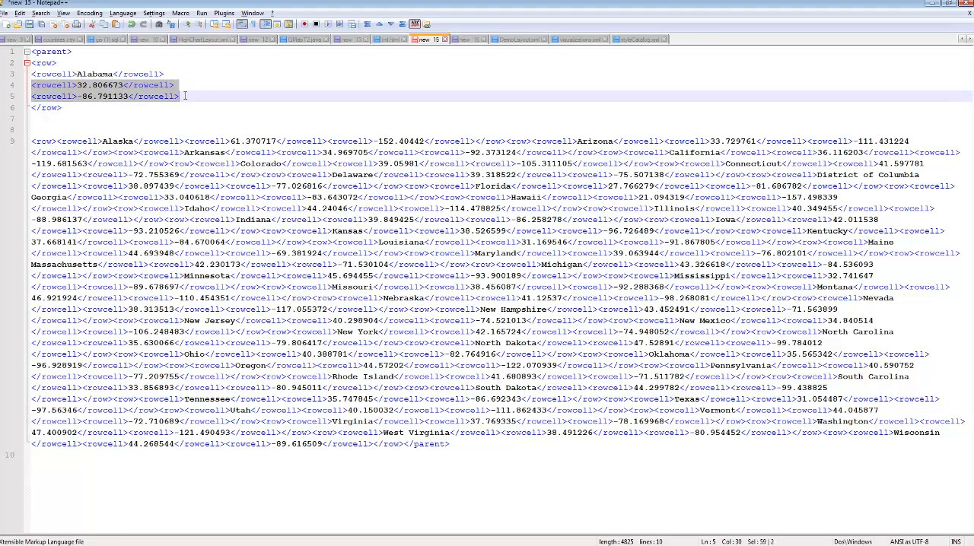
click(164, 73)
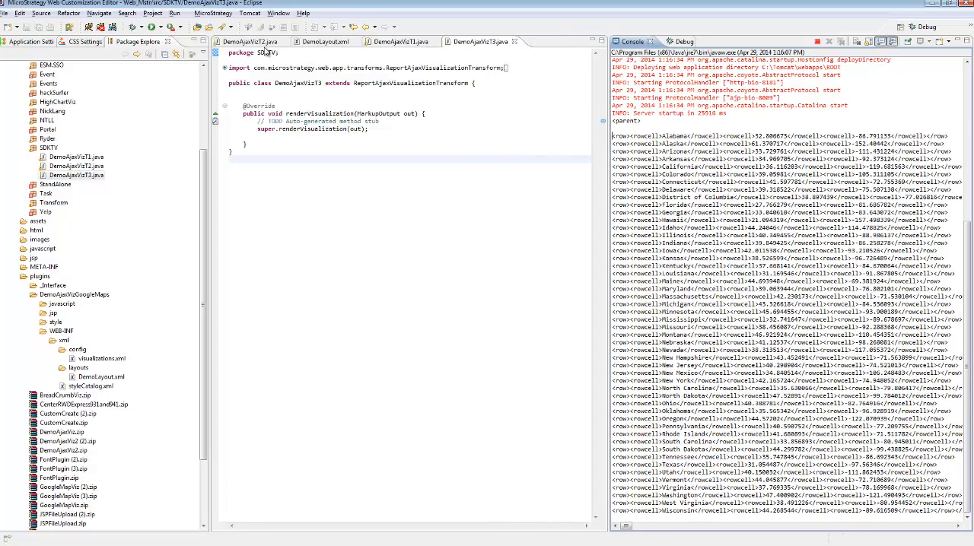
Step: Switch to DemoAjaxVizT2.java and highlight the console's parent tag and the xml variable's usage
click(251, 41)
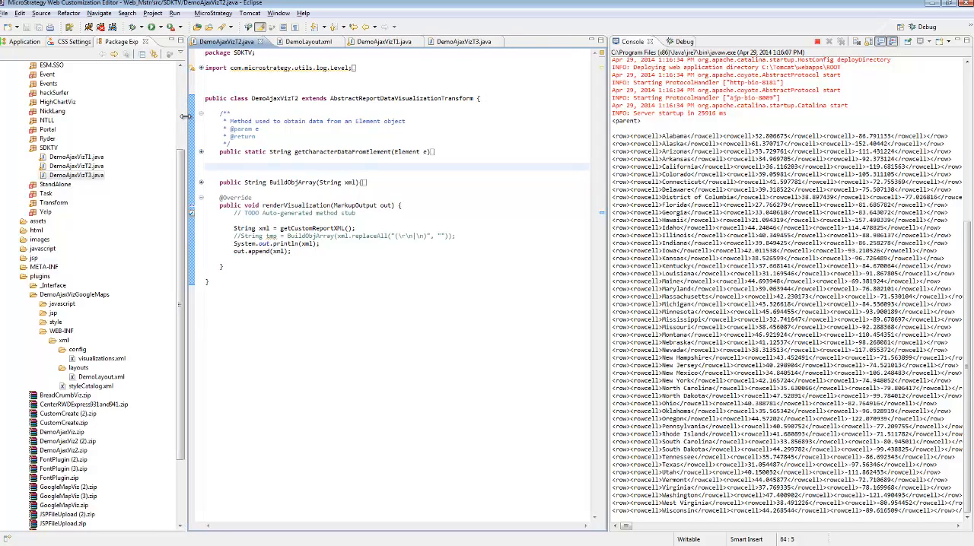
click(276, 251)
text(//)
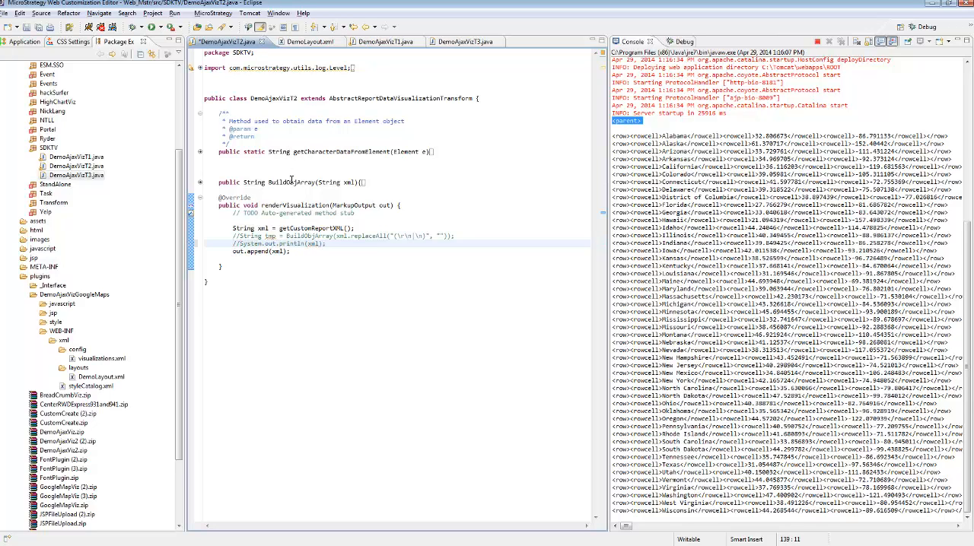
double_click(292, 182)
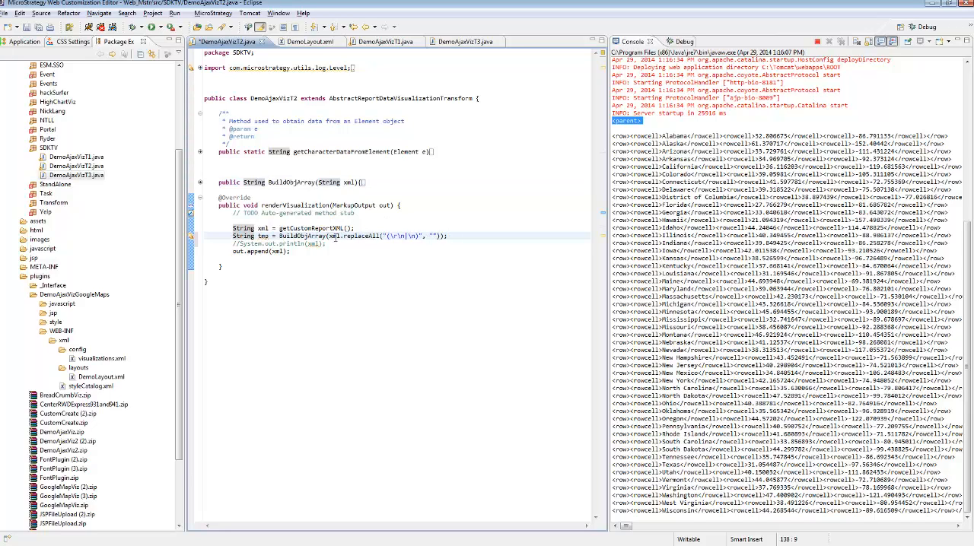
double_click(365, 236)
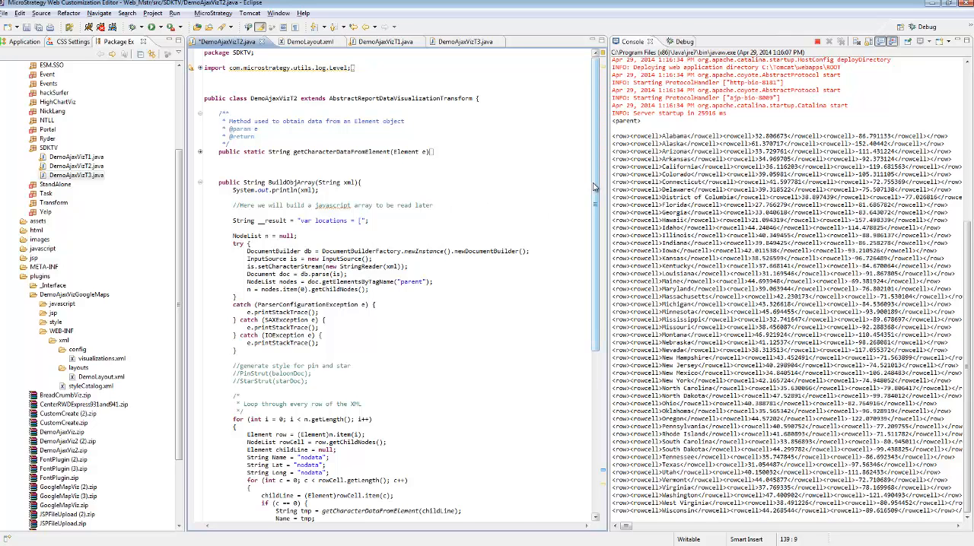
scroll(down, 3)
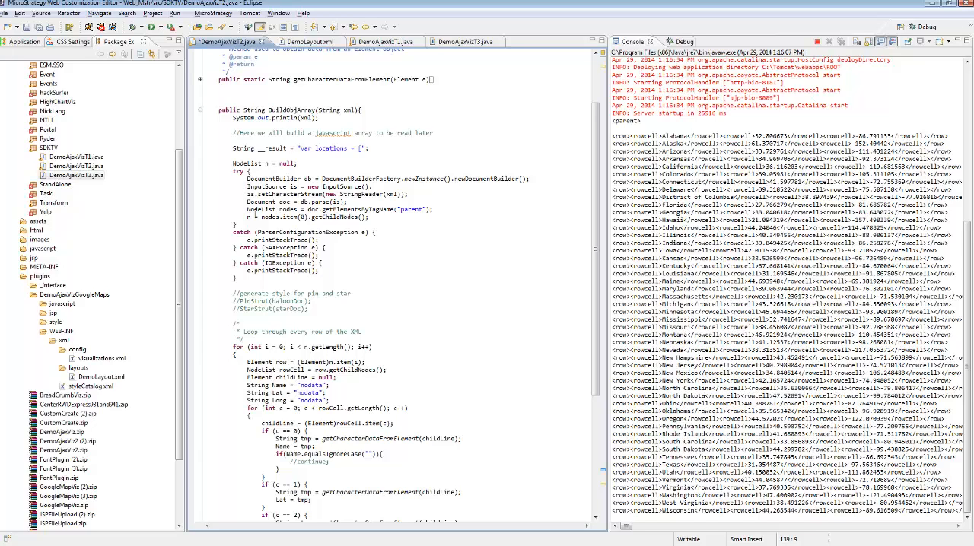
triple_click(338, 210)
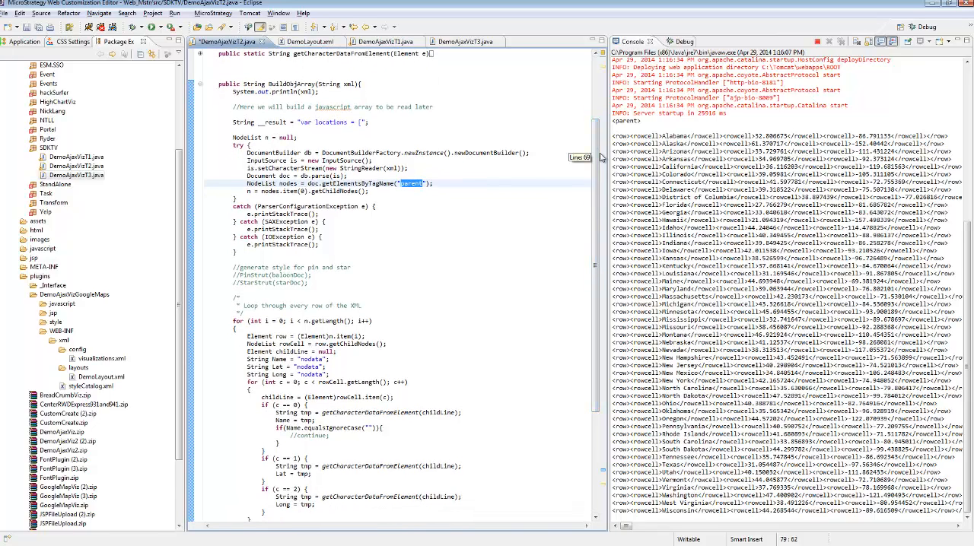
mouse_move(465, 210)
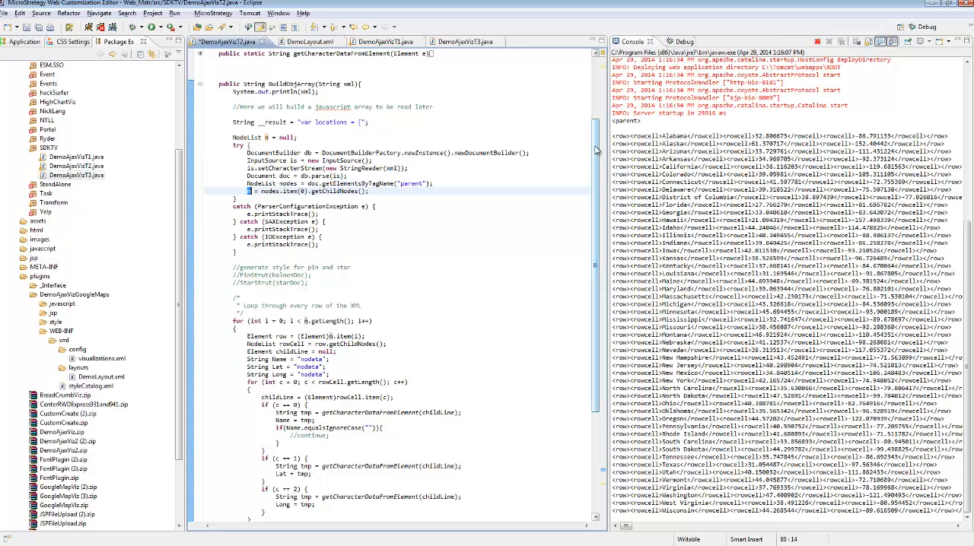
scroll(down, 3)
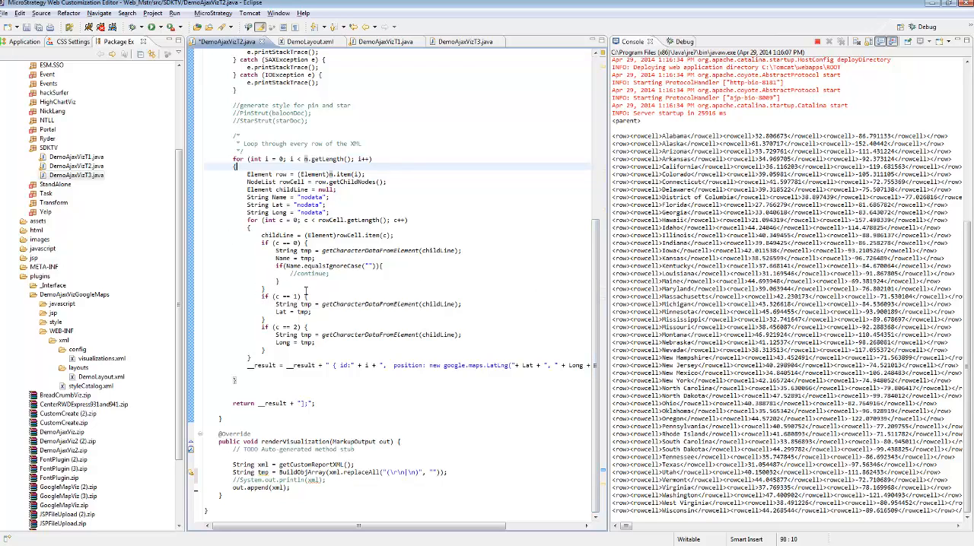
Step: Widen the code editor and change out.append(xml) to out.append(tmp) in renderVisualization
drag(365, 528, 426, 527)
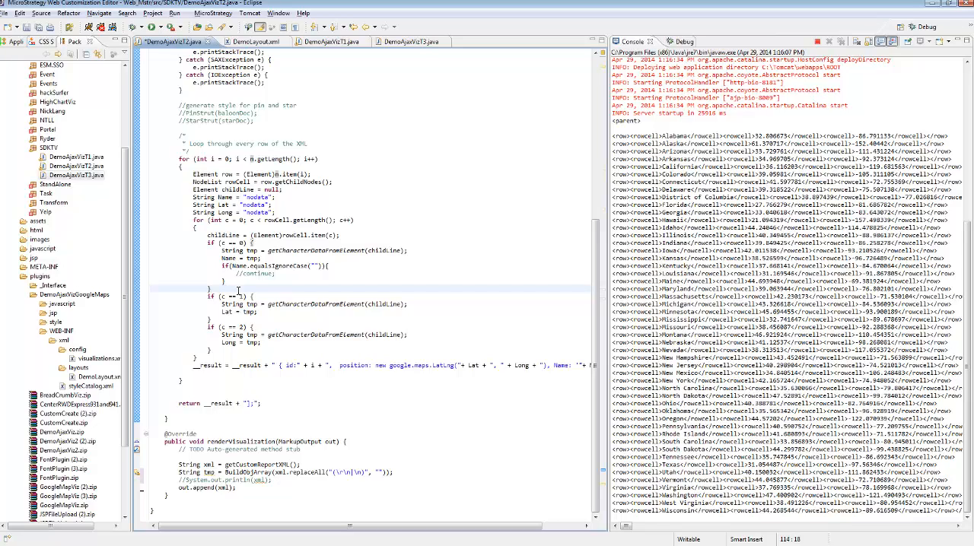
click(210, 289)
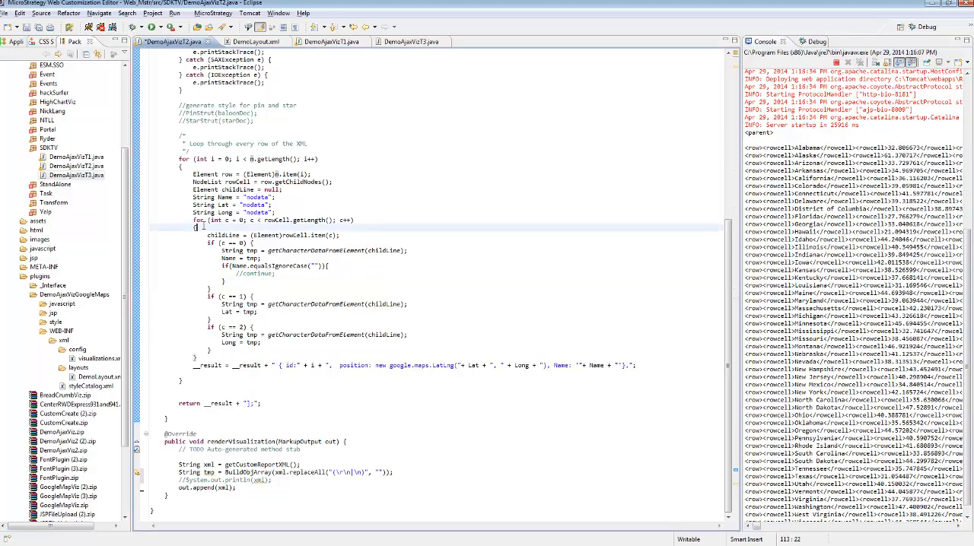
click(203, 220)
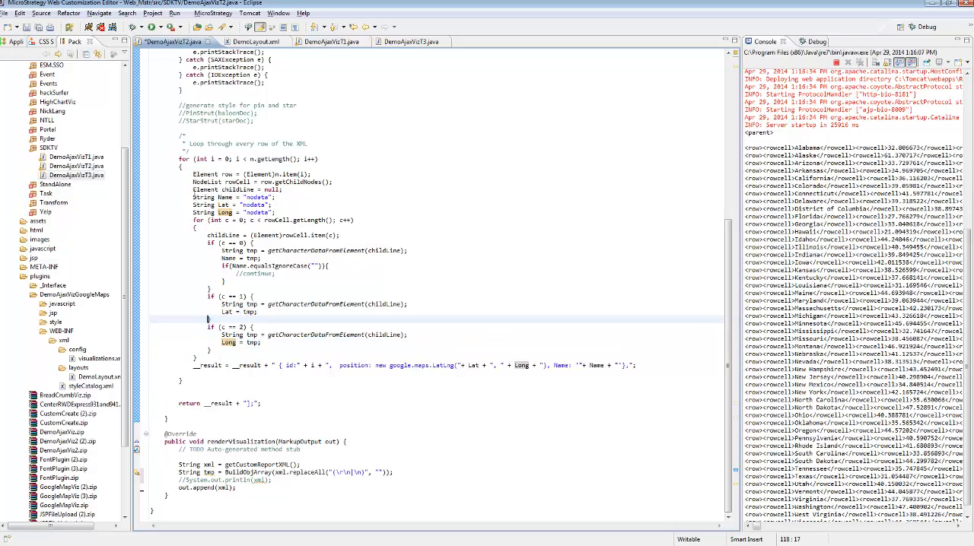
mouse_move(294, 342)
text(tmp)
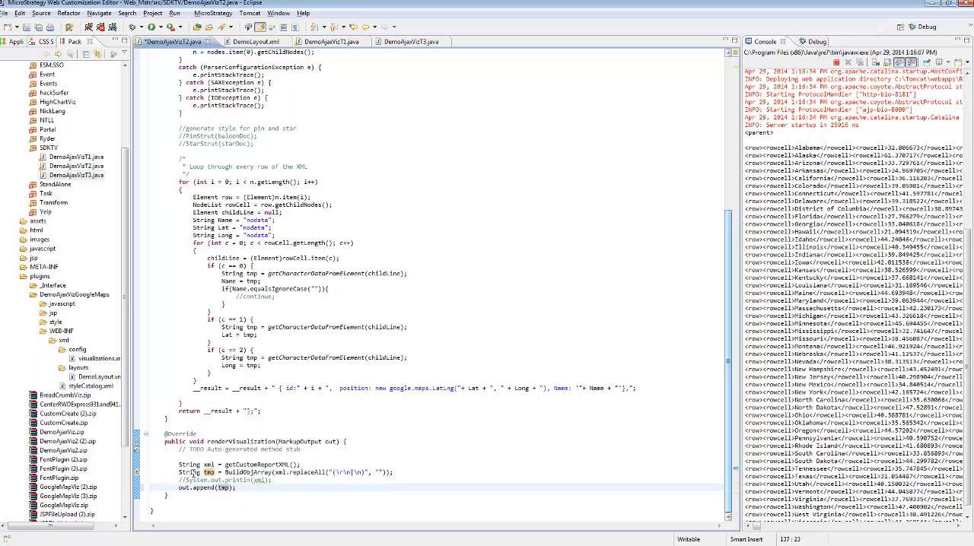
Step: Select tmp and add a System.out.print line above out.append(tmp)
double_click(243, 471)
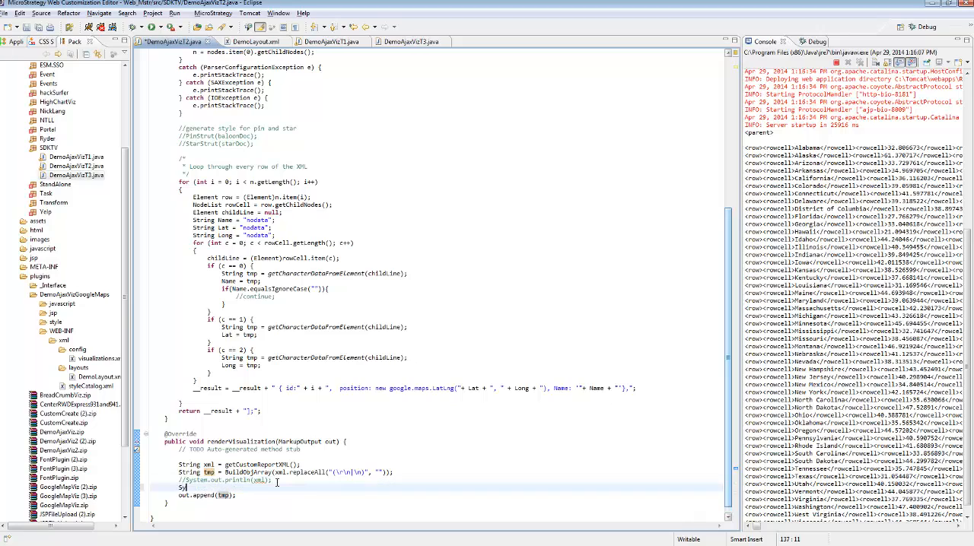
text(System.out.print)
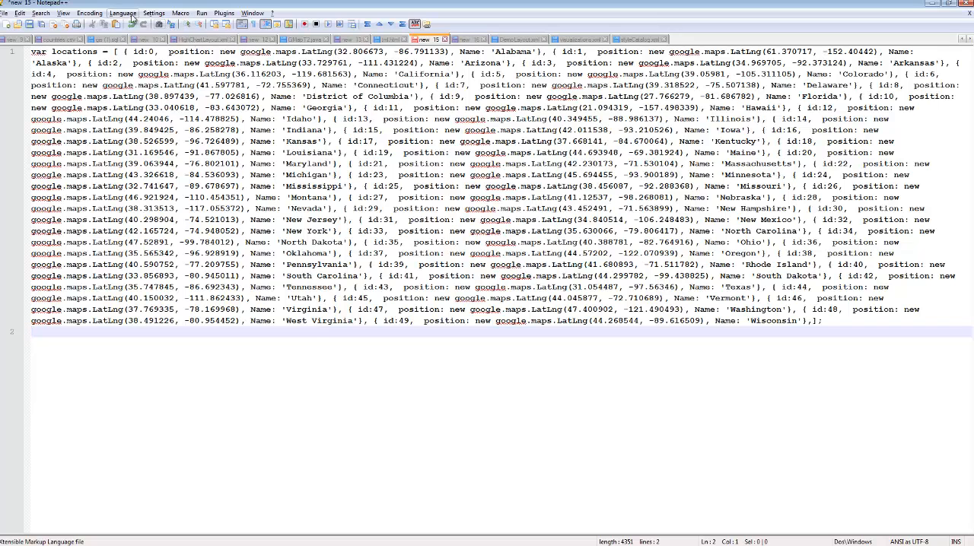
Step: Bring Notepad++ forward to inspect the printed var locations array
click(122, 13)
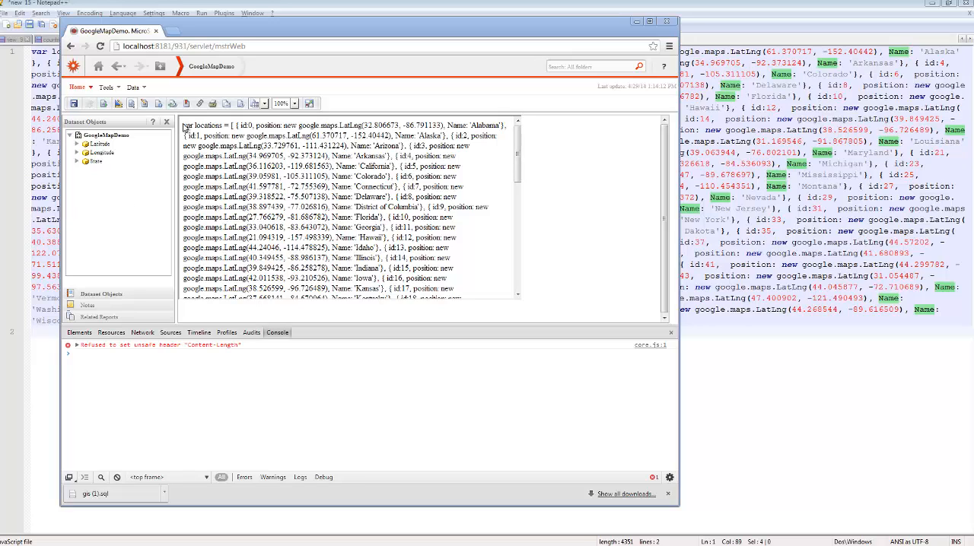
drag(185, 126, 470, 274)
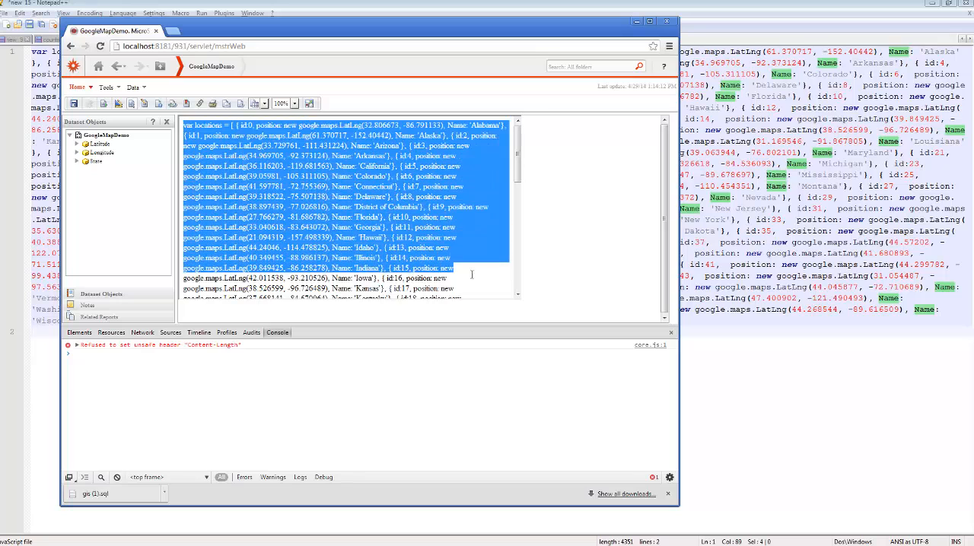
click(483, 299)
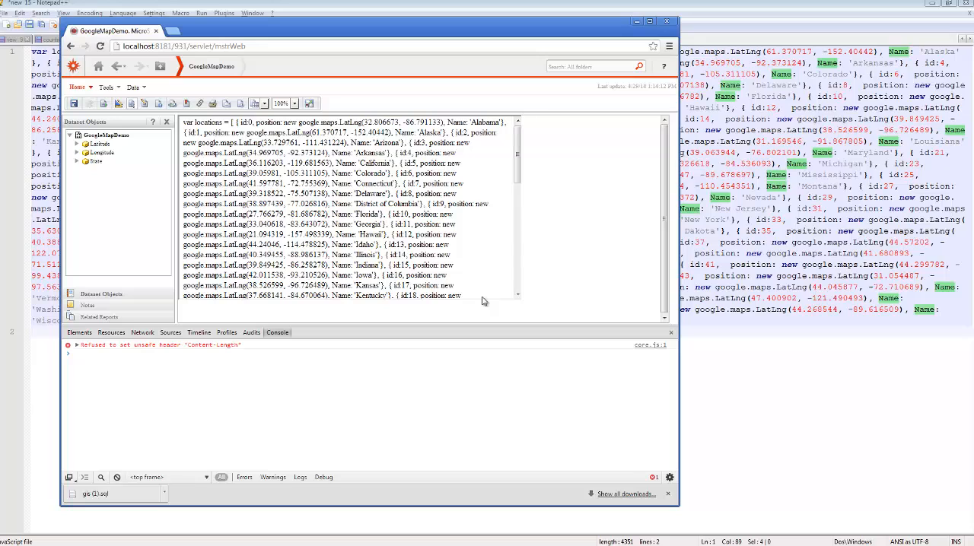
mouse_move(457, 214)
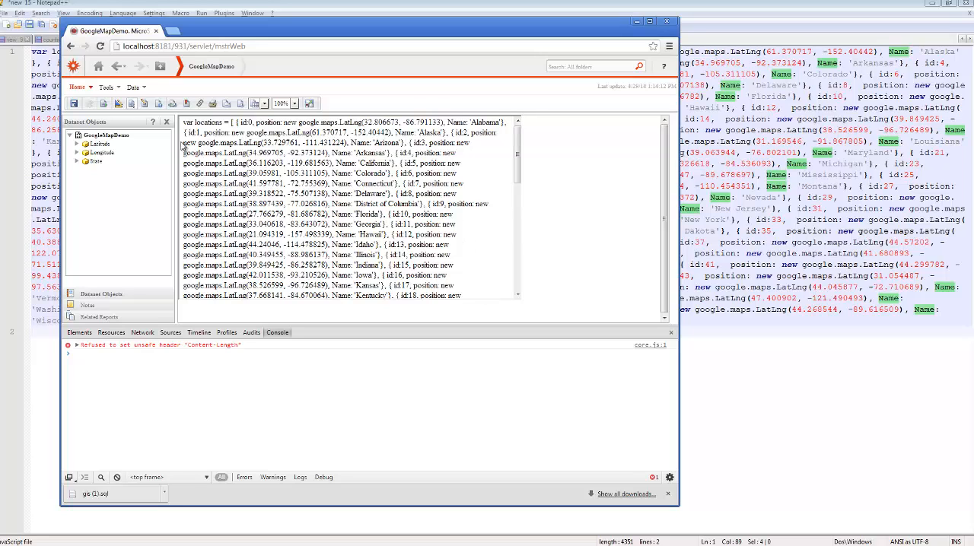
double_click(266, 143)
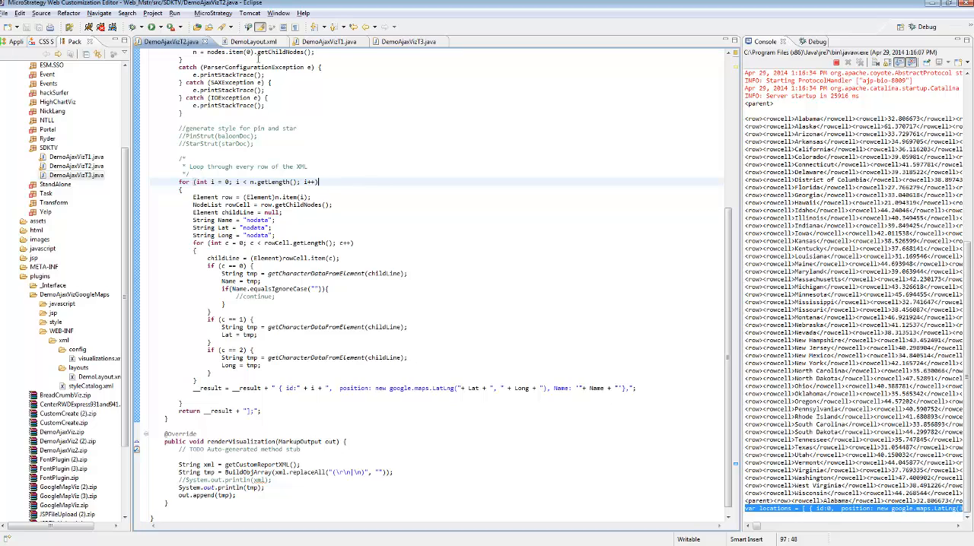
Step: Switch to DemoLayout.xml and highlight the render name 'visualization'
click(251, 41)
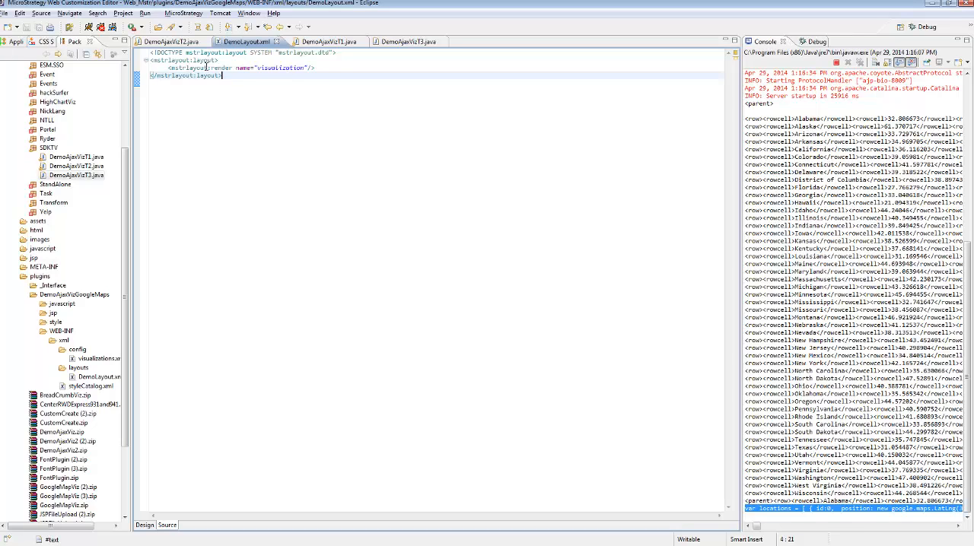
double_click(279, 67)
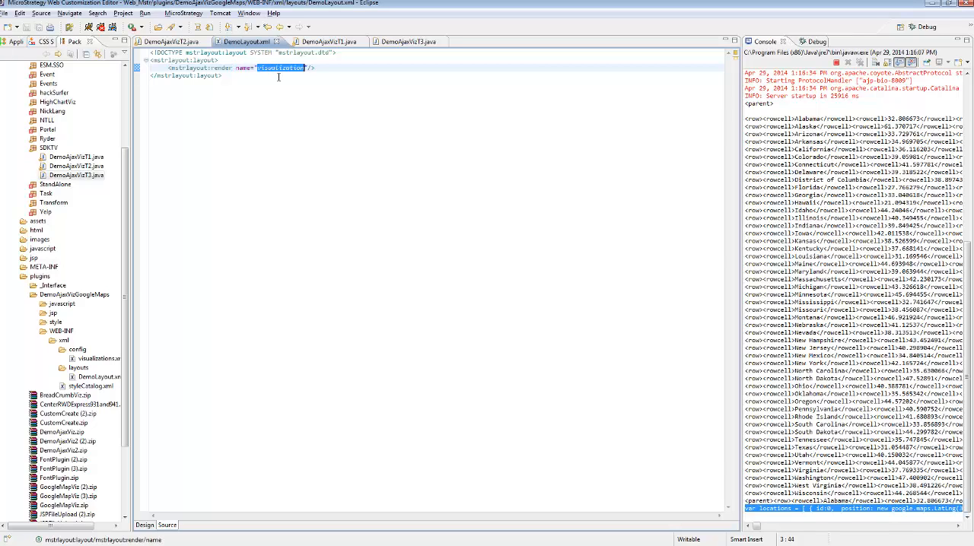
mouse_move(410, 41)
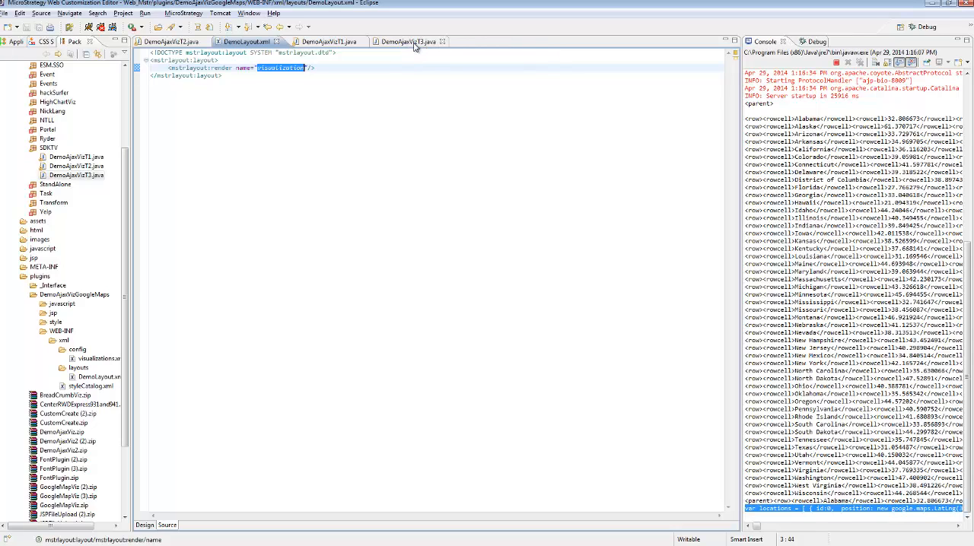
mouse_move(406, 41)
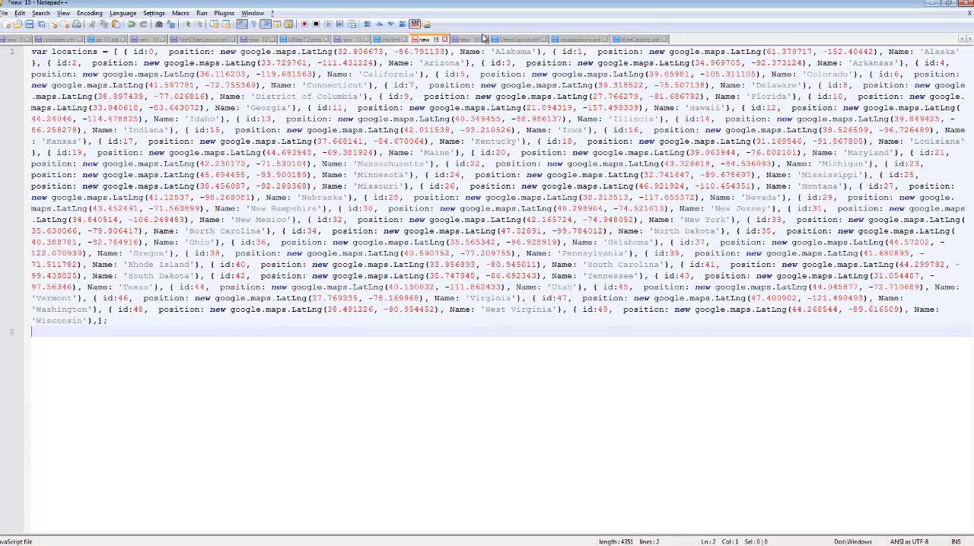
click(464, 39)
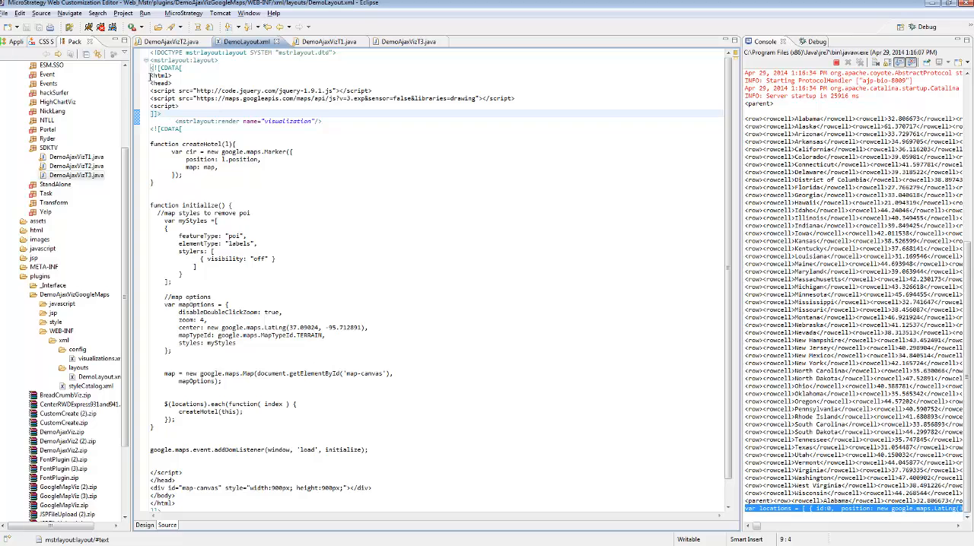
mouse_move(168, 86)
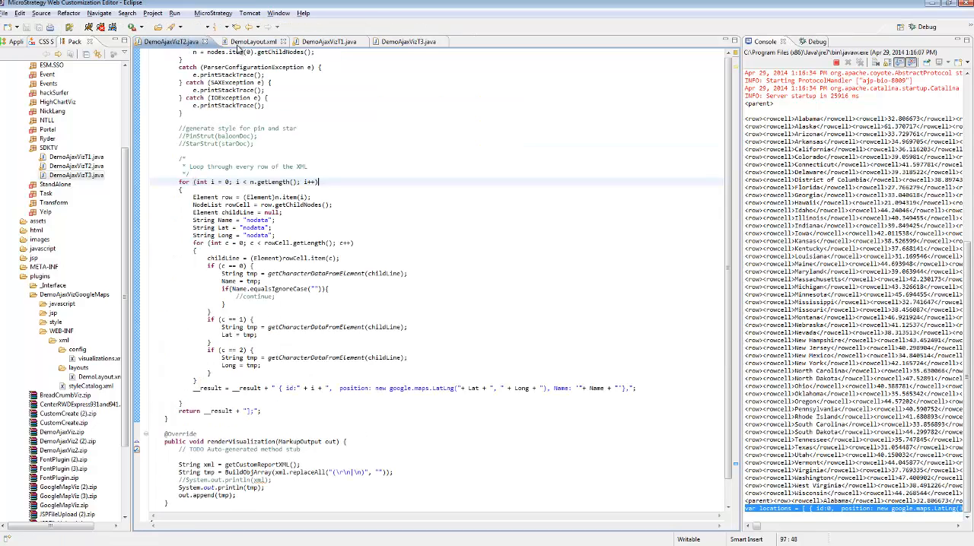
click(251, 41)
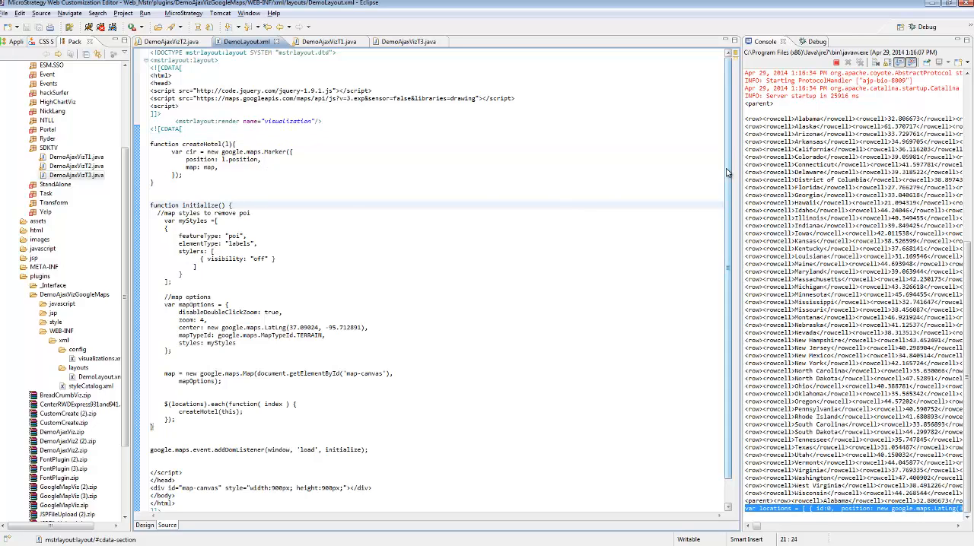
scroll(down, 3)
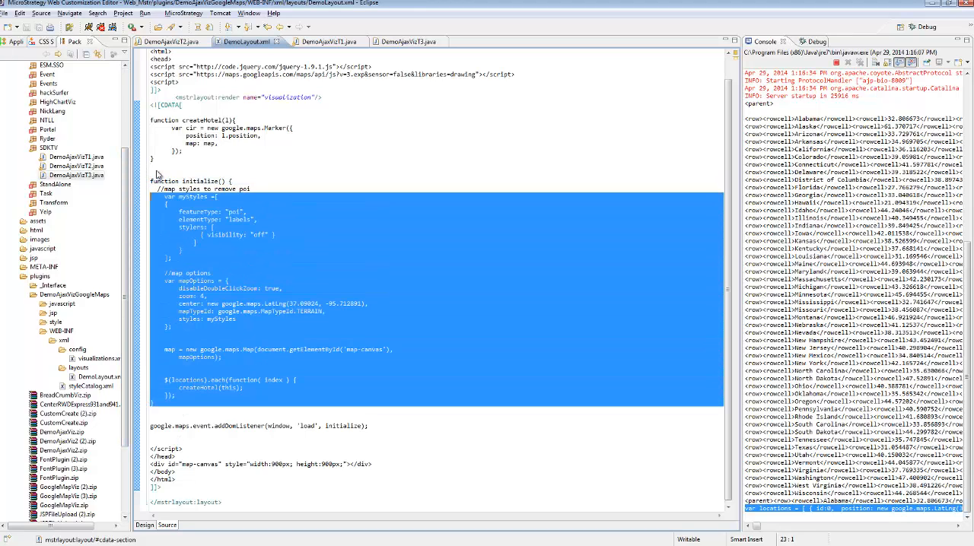
Step: Deselect the initialize function and highlight part of its map code in DemoLayout.xml
click(152, 181)
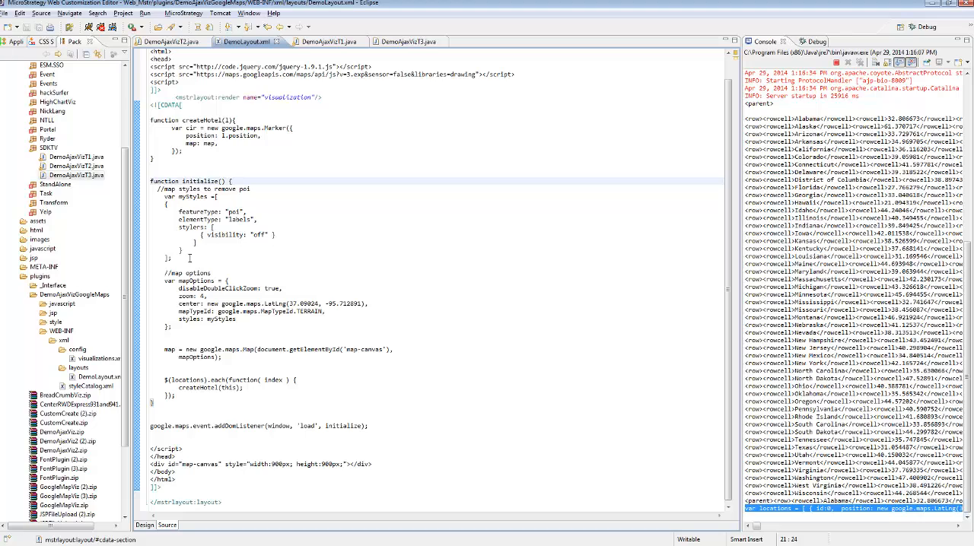
drag(166, 281, 194, 327)
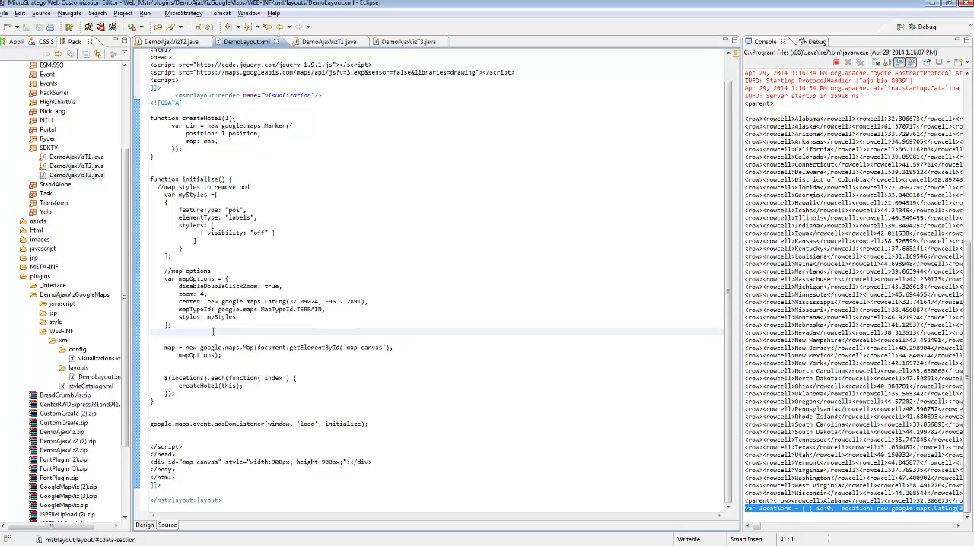
mouse_move(166, 379)
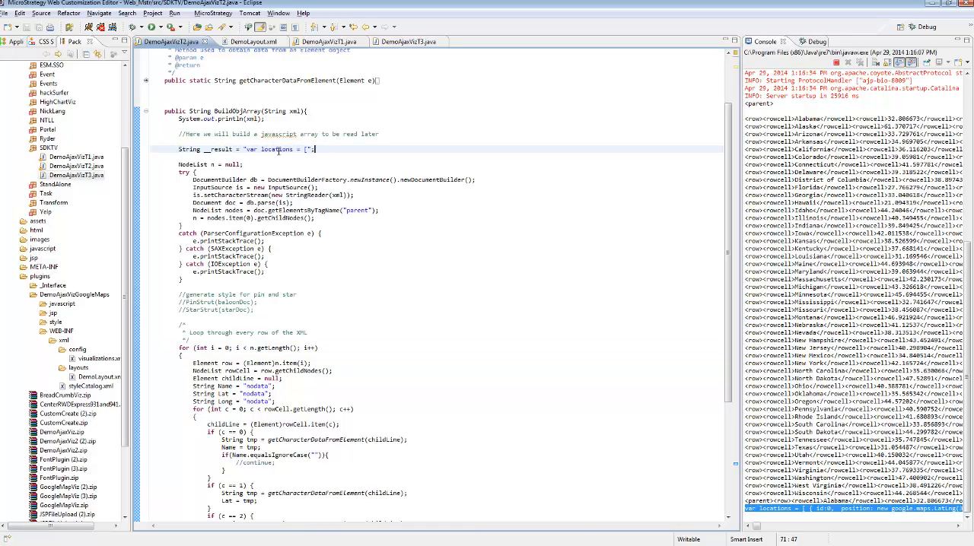
Step: Highlight 'locations' in the Java code, then createHotel and marker position in DemoLayout.xml
double_click(276, 149)
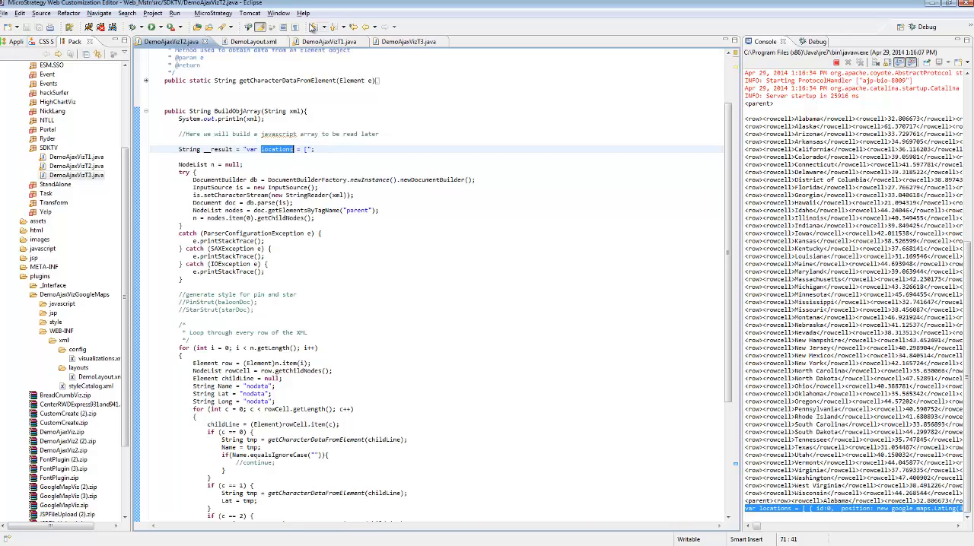
mouse_move(327, 41)
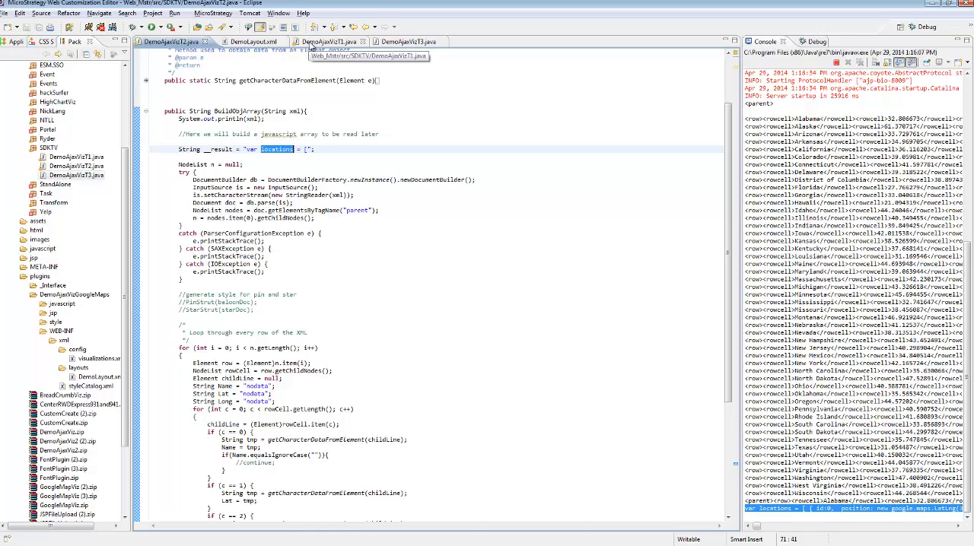
click(245, 42)
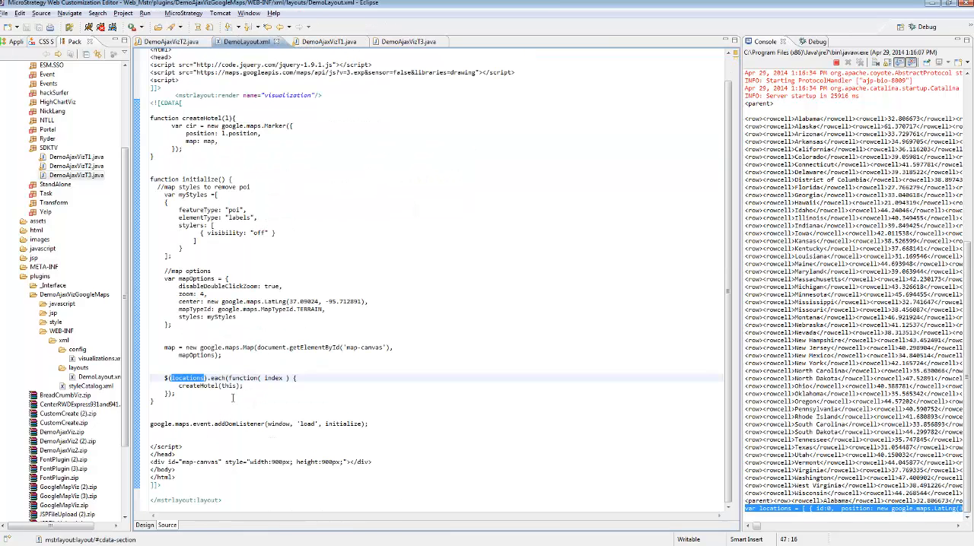
click(228, 385)
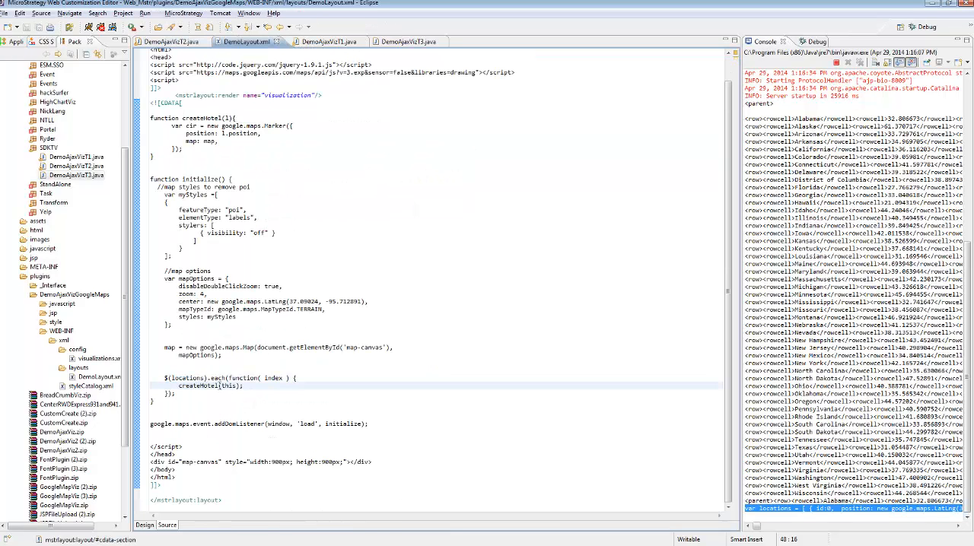
double_click(196, 386)
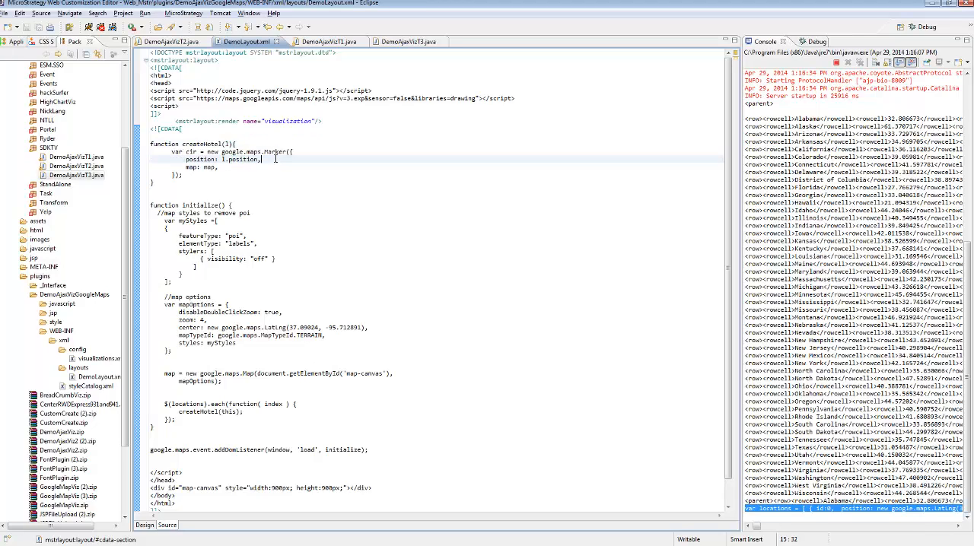
double_click(242, 158)
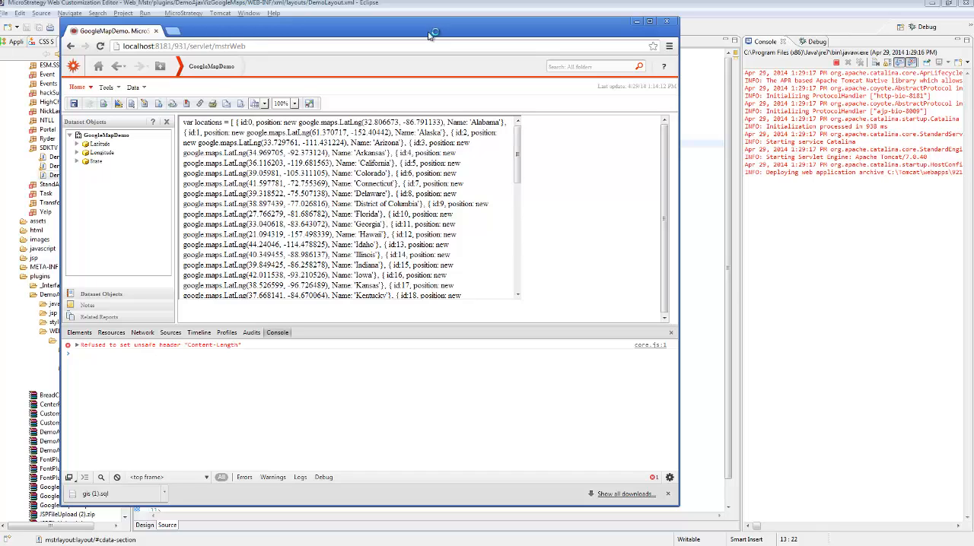
mouse_move(491, 331)
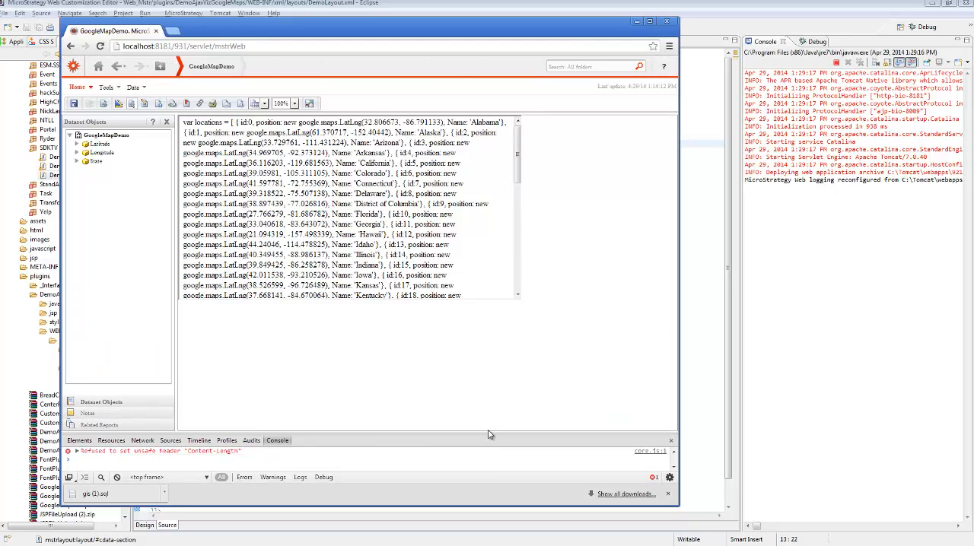
mouse_move(487, 425)
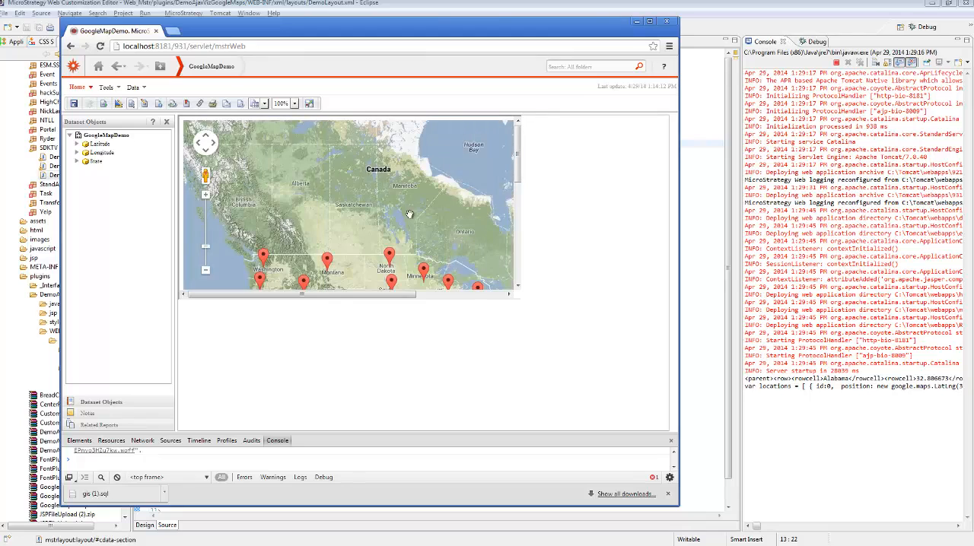
mouse_move(530, 151)
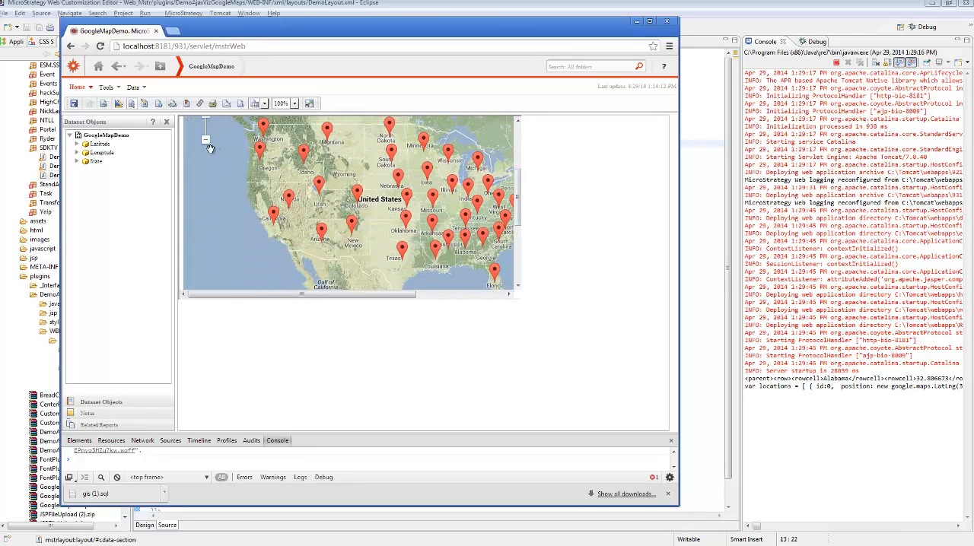
Step: Zoom the report's Google Map out to reveal more markers
click(206, 126)
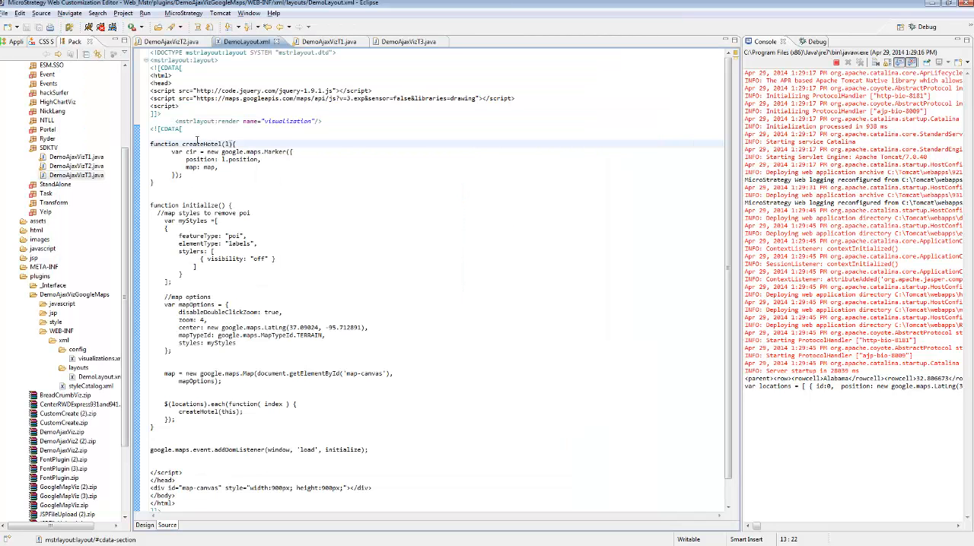
Step: Highlight the createHotel function name in DemoLayout.xml
double_click(200, 144)
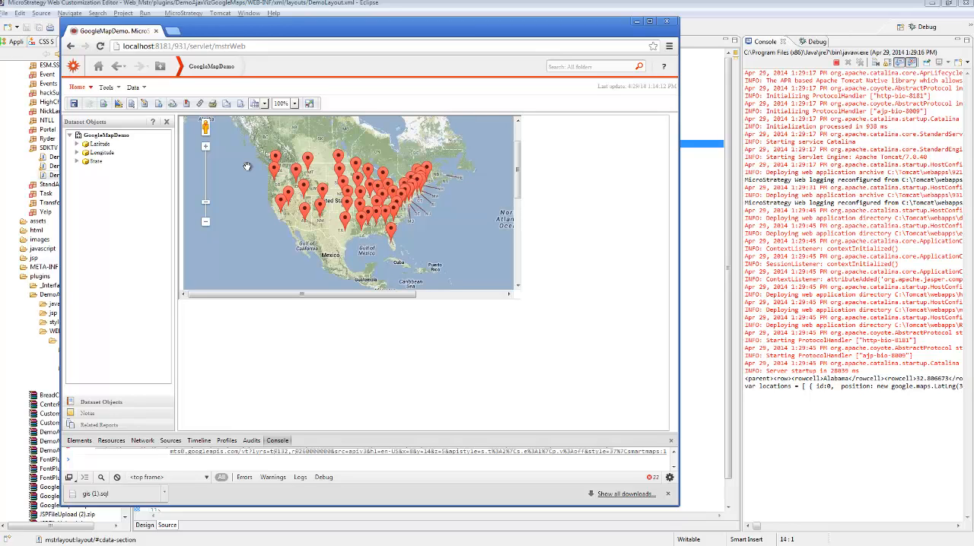
mouse_move(342, 160)
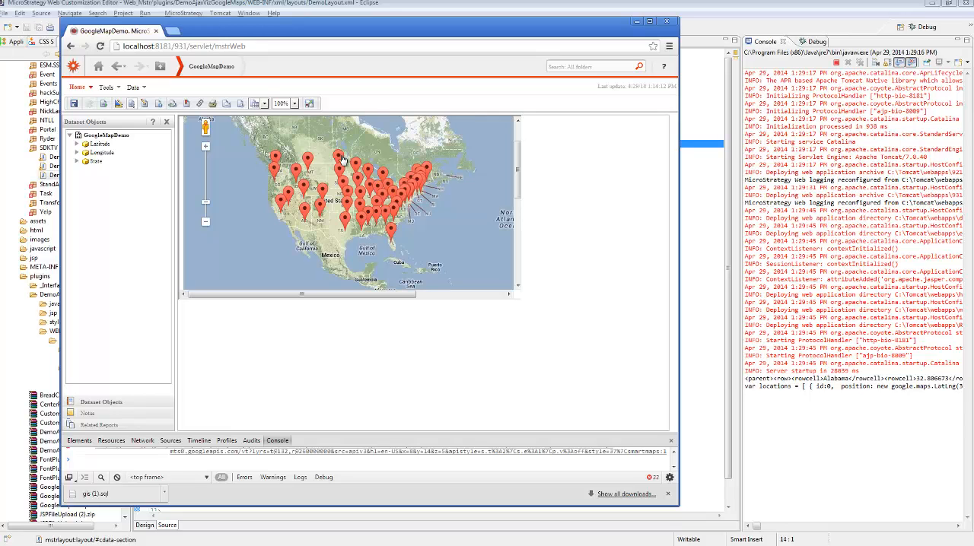
mouse_move(283, 176)
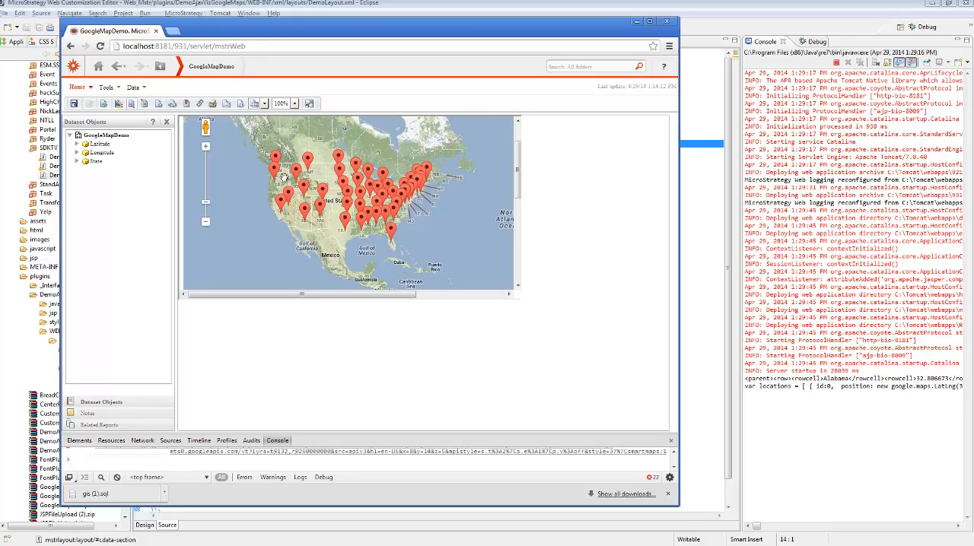
mouse_move(334, 114)
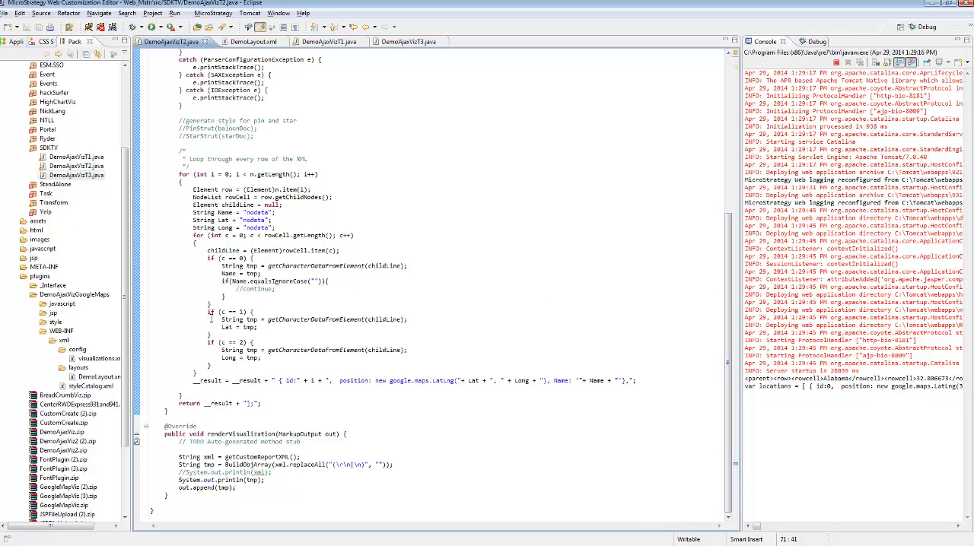
Step: Select the c == 2 longitude-reading block, then return to the Chrome report
drag(210, 312, 255, 365)
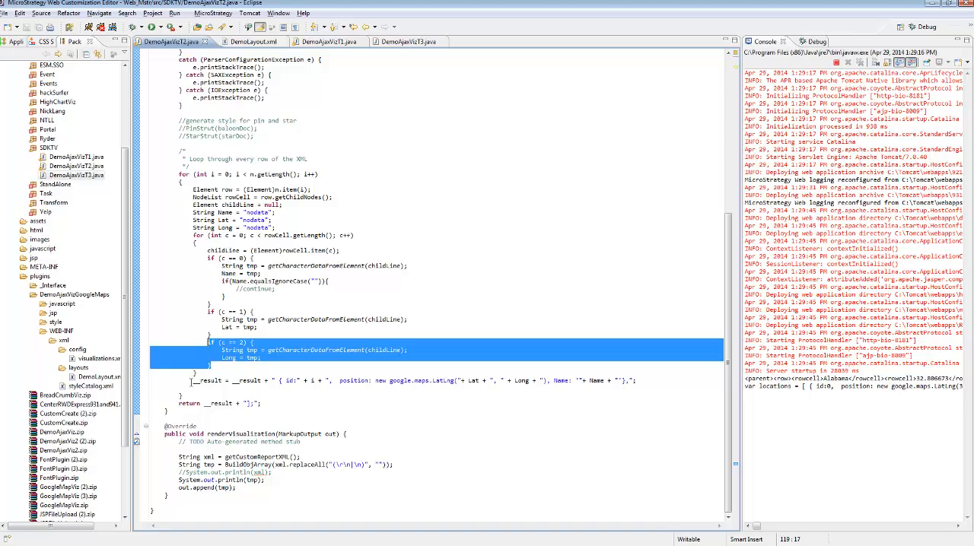
click(636, 380)
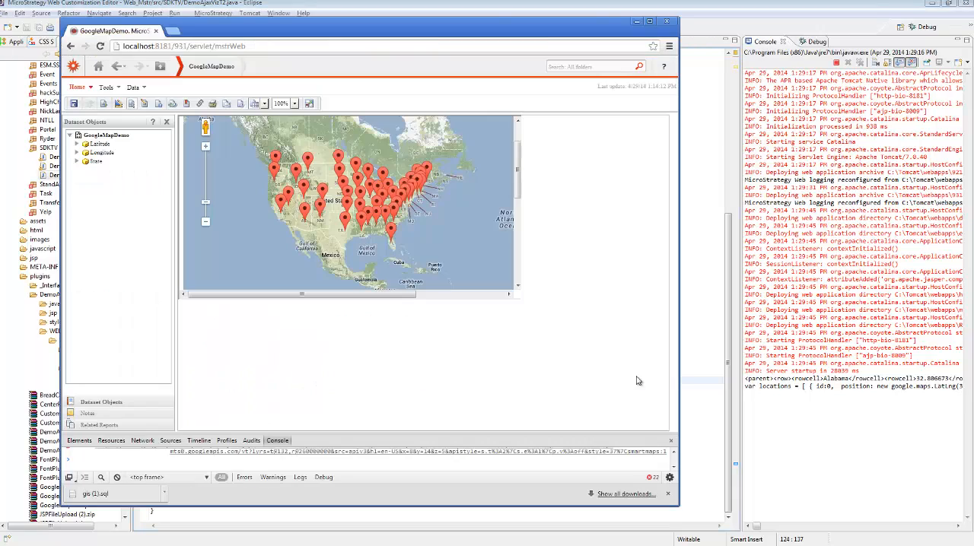
mouse_move(524, 149)
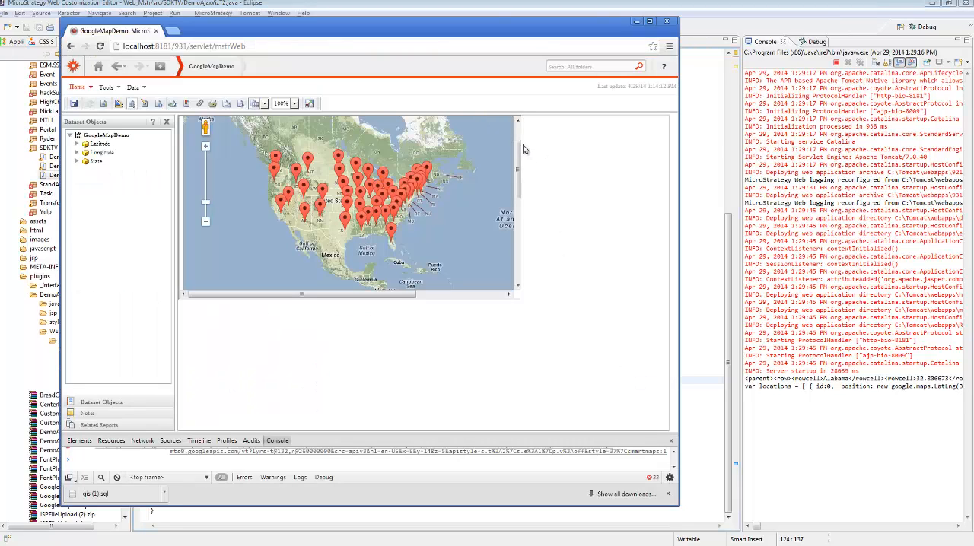